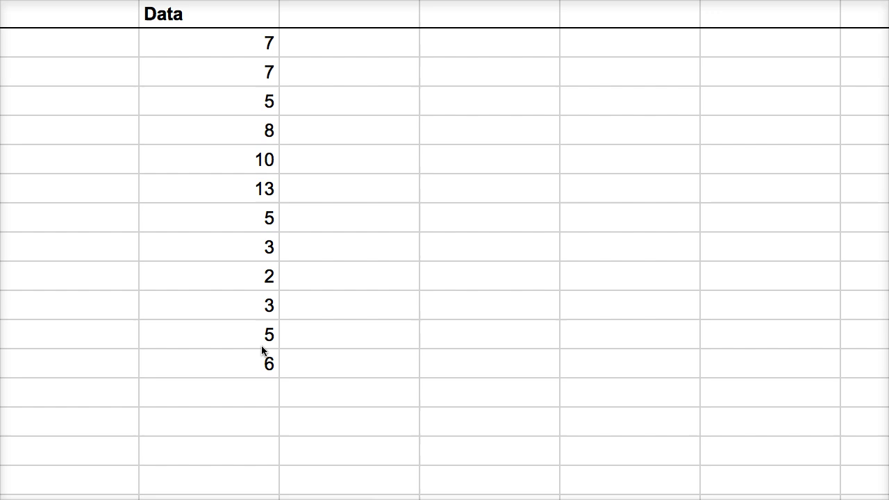
mouse_move(271, 71)
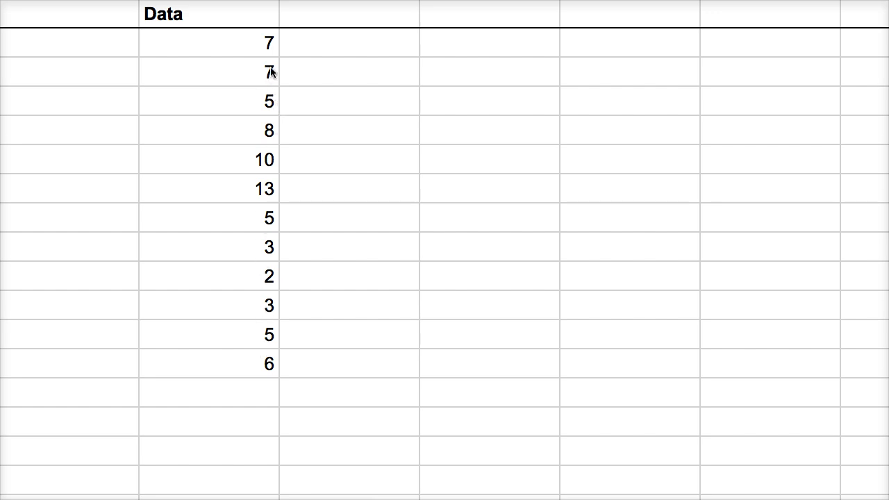
mouse_move(277, 283)
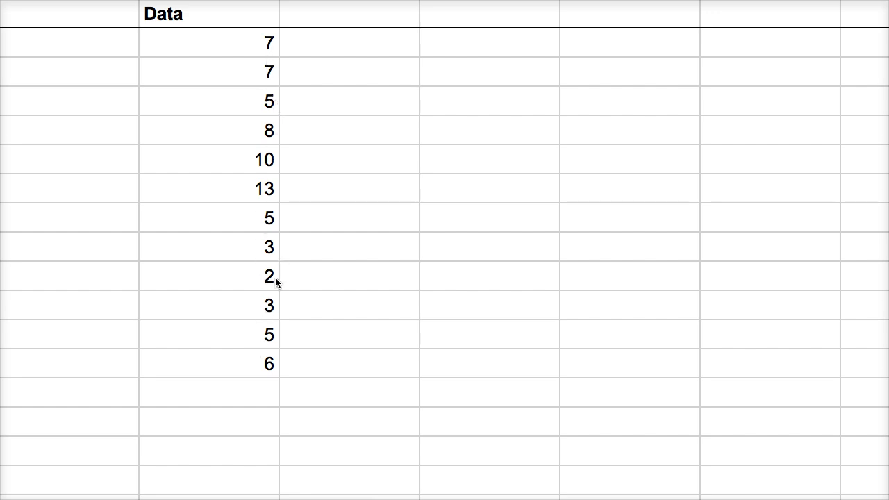
mouse_move(271, 366)
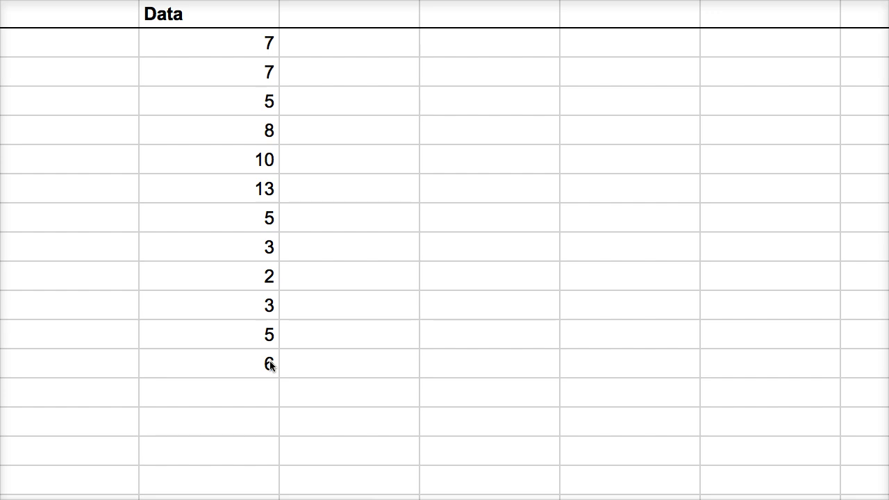
mouse_move(265, 217)
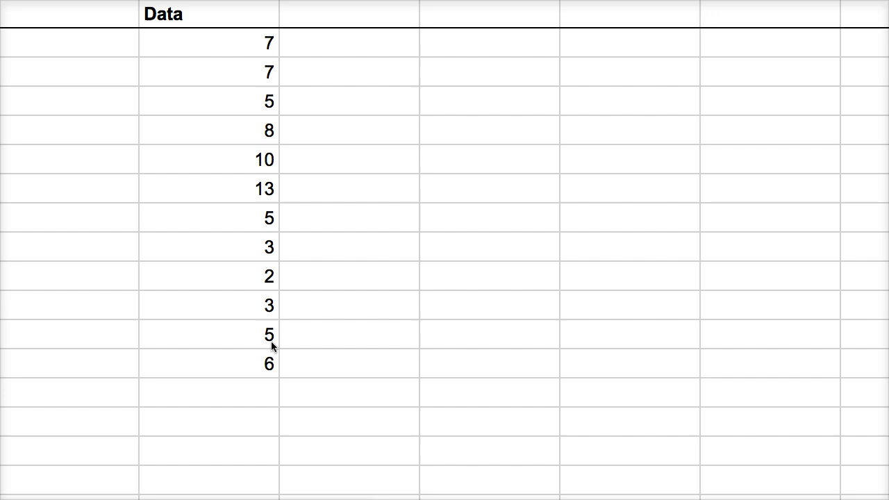
mouse_move(85, 397)
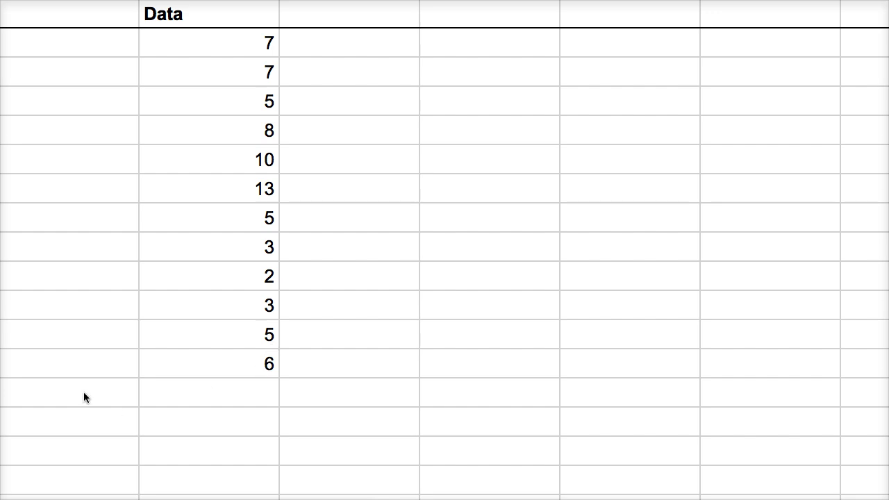
Type the labels Mean, Standard Dev., Median and IQR down column A below the data
left_click(69, 392)
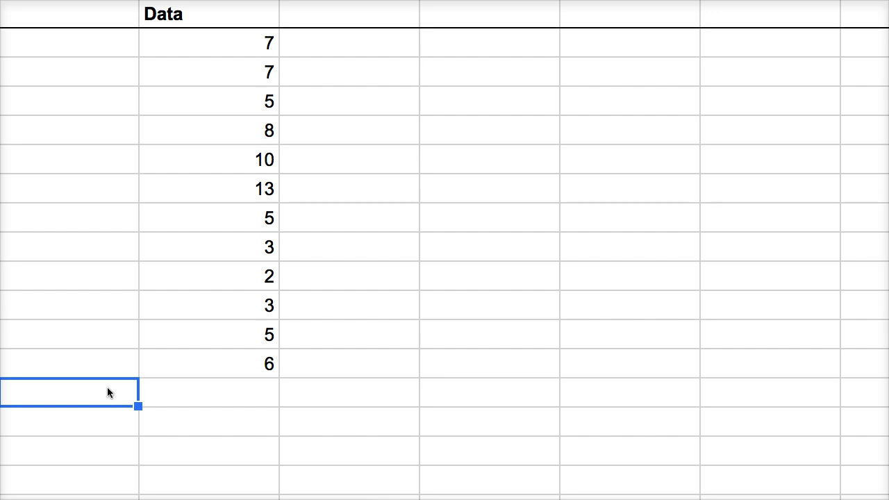
type("Mean")
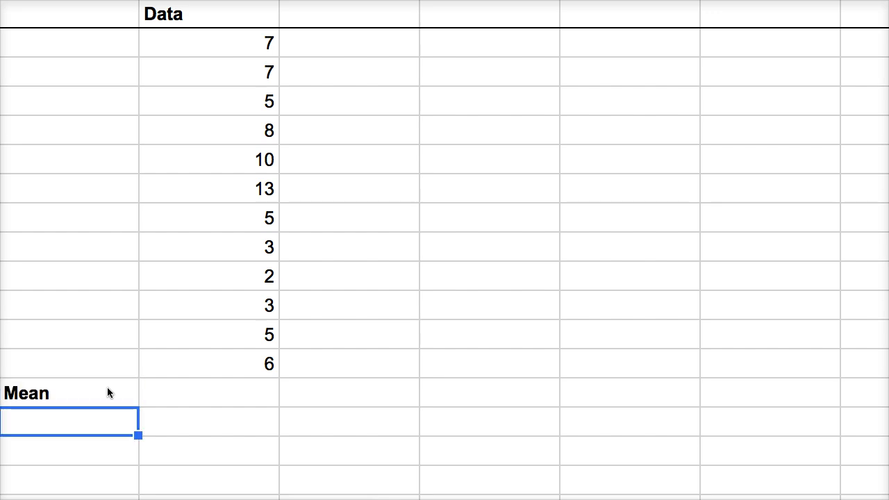
type("Standard Dev.")
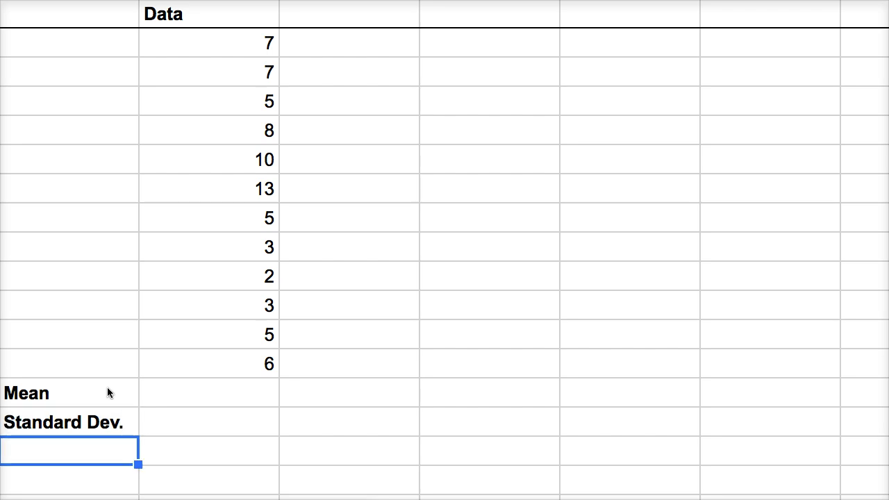
type("Median")
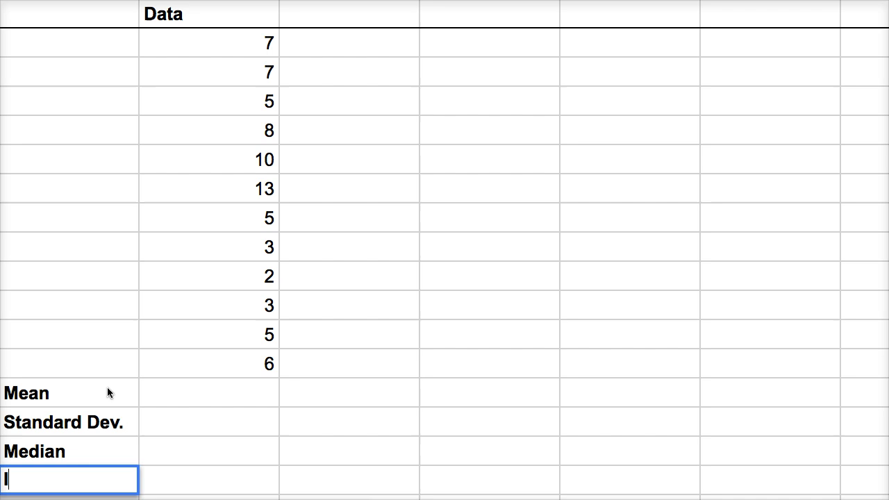
type("IQR")
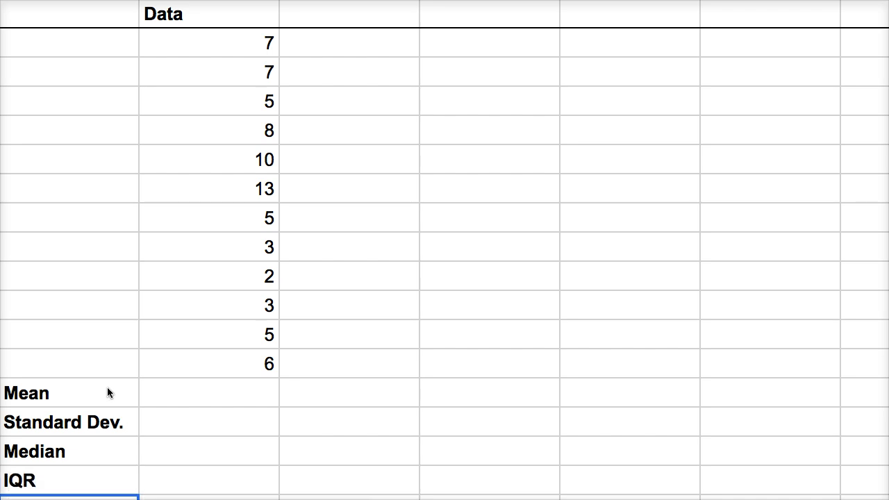
Enter an AVERAGE formula over the twelve Data values, giving 6.166666667 in the Mean row
left_click(208, 392)
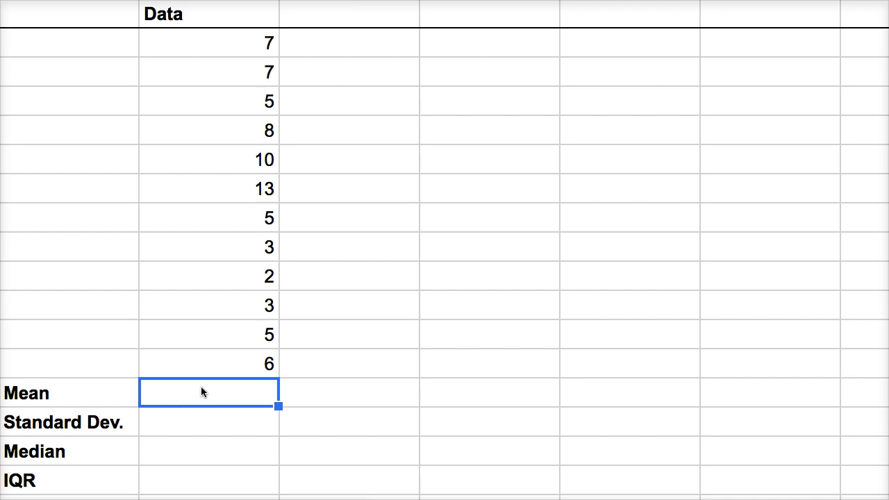
type("=")
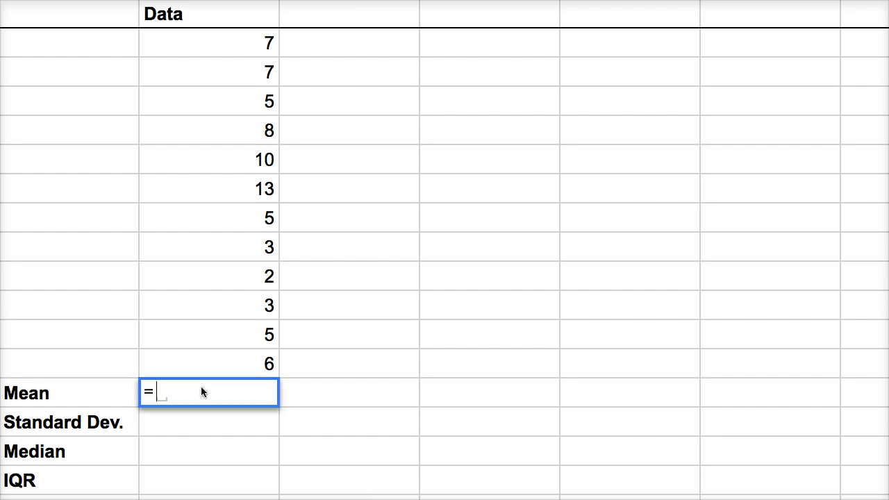
type("average(")
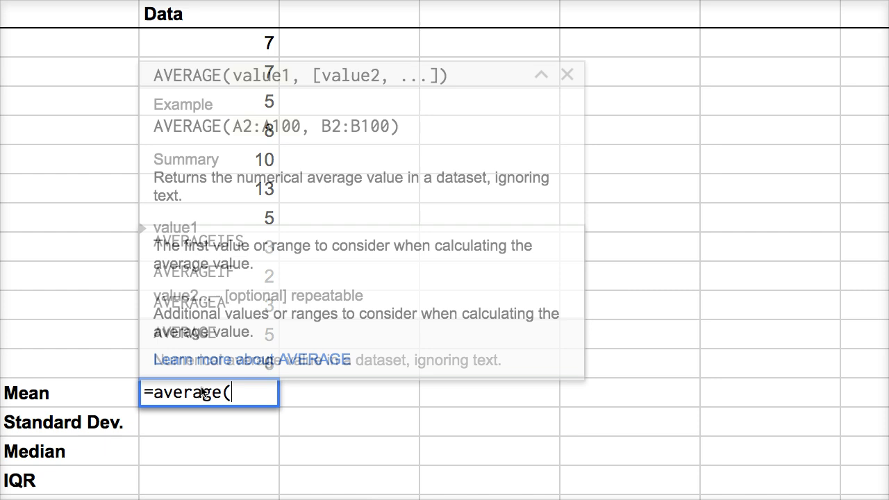
left_click(209, 42)
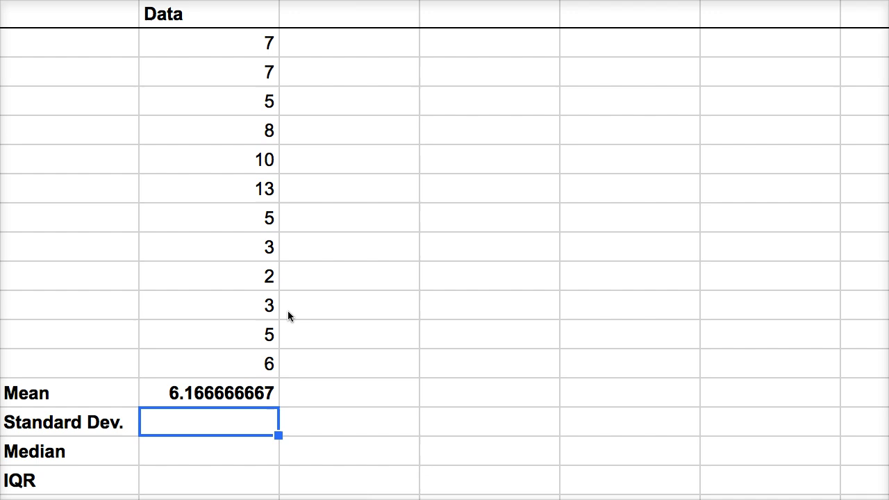
mouse_move(274, 83)
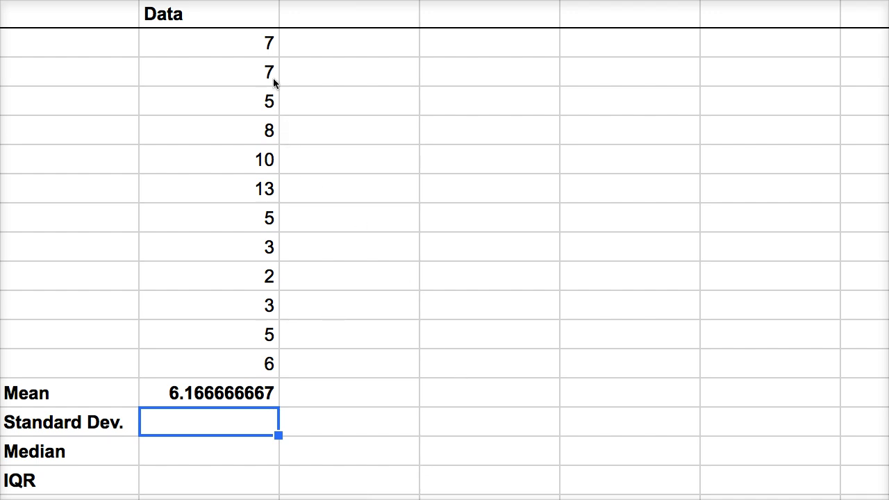
Head the next column Data+5 and fill the =B2+5 formula down all data rows
left_click(348, 14)
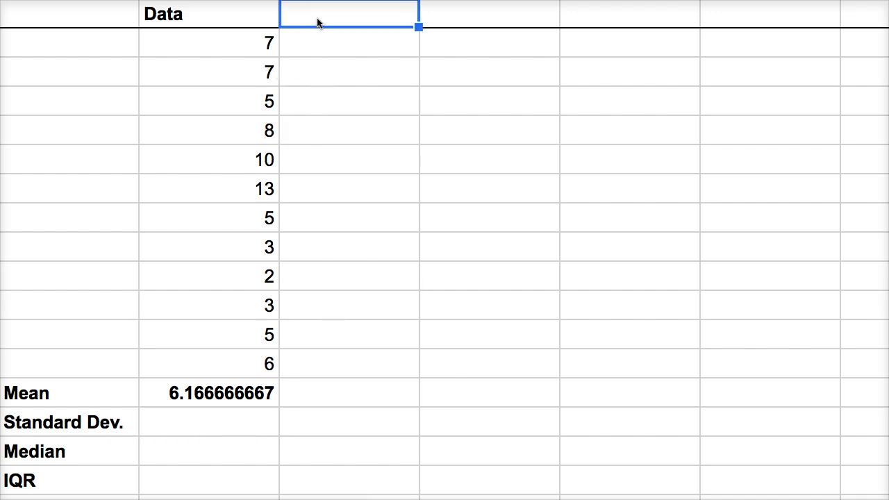
type("Data+")
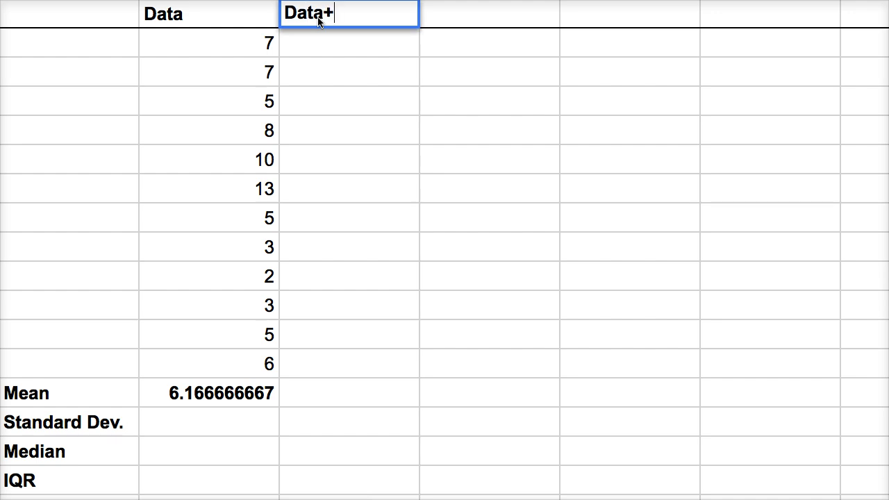
type("5")
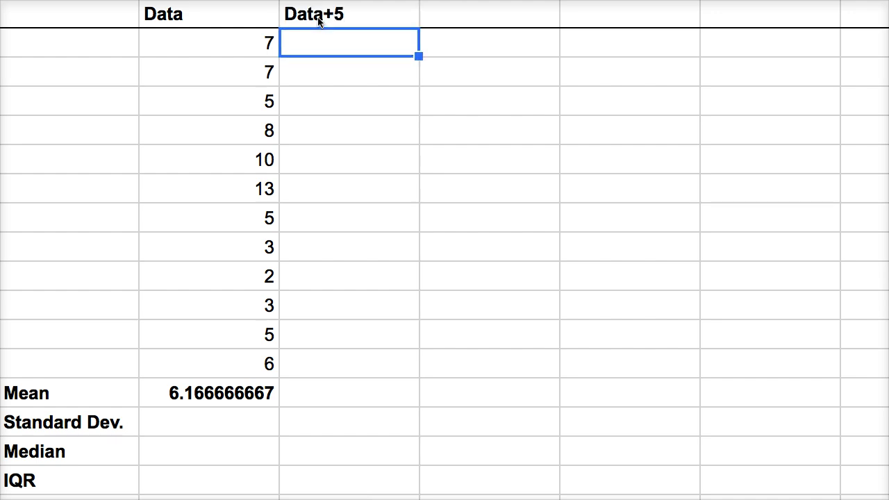
type("=")
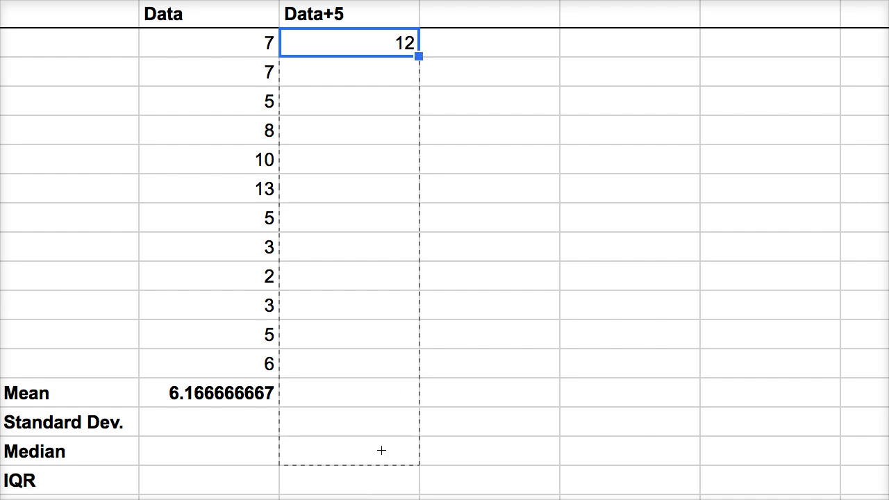
left_click_drag(418, 57, 418, 377)
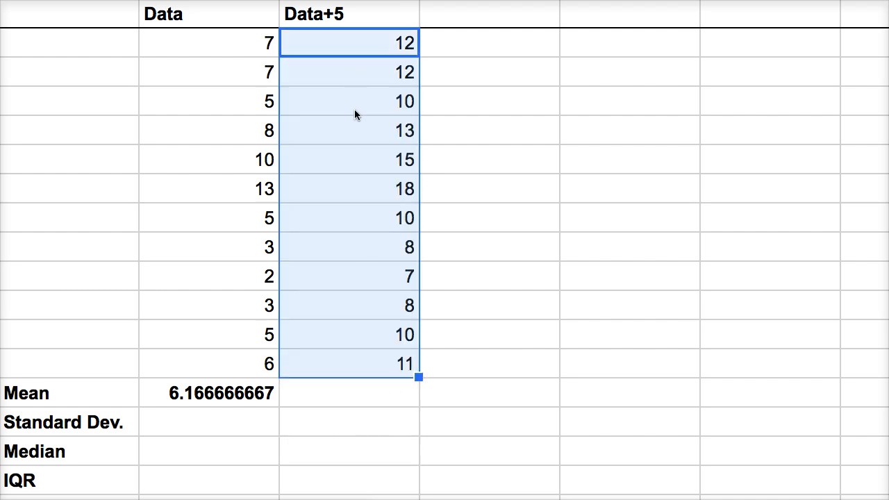
mouse_move(366, 271)
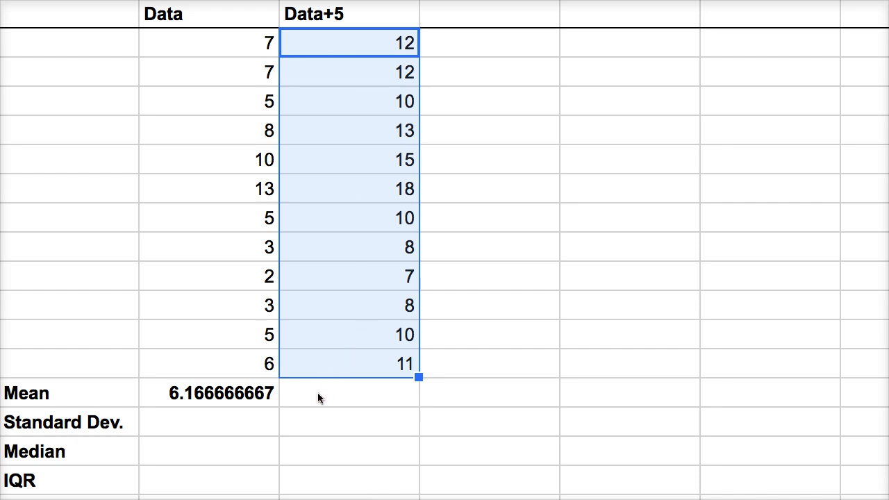
left_click(209, 392)
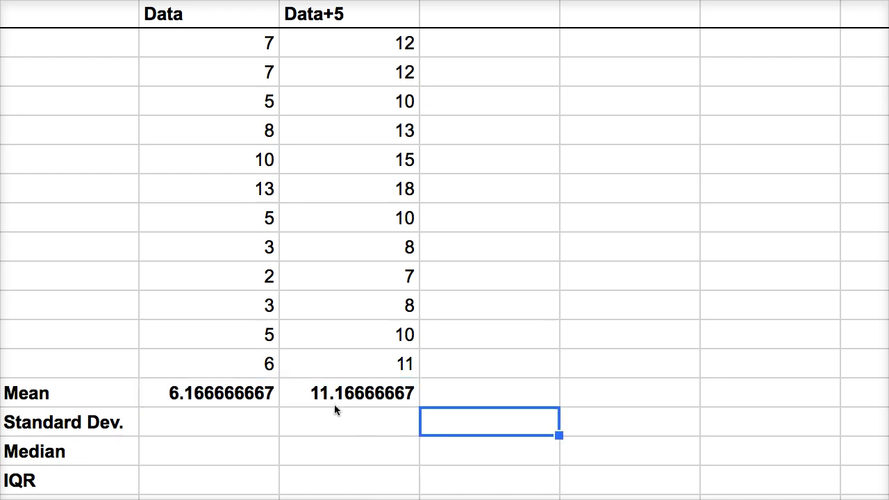
mouse_move(325, 405)
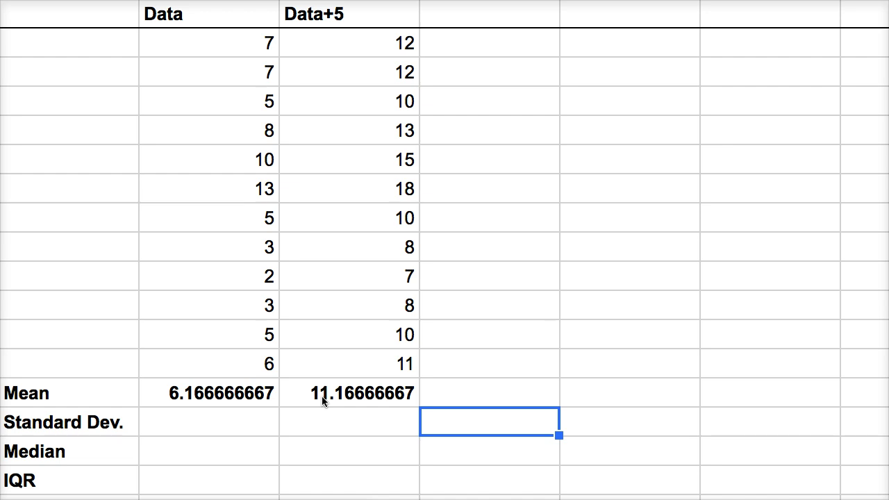
mouse_move(319, 403)
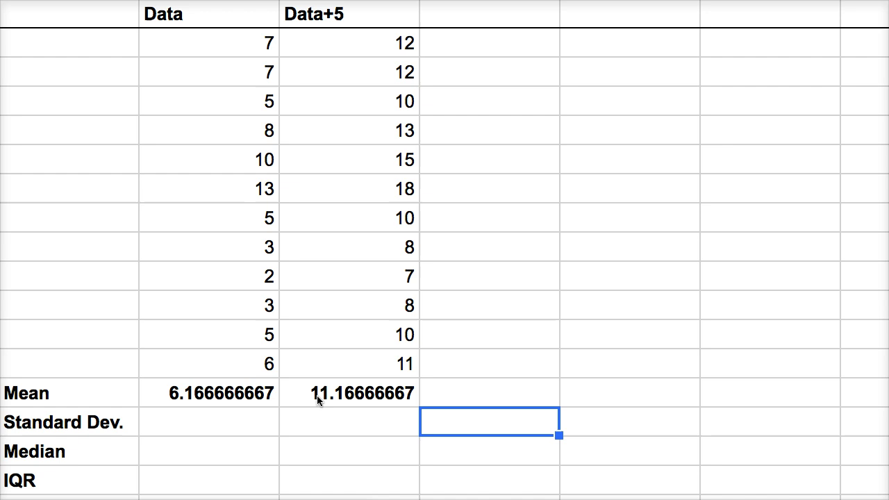
mouse_move(388, 159)
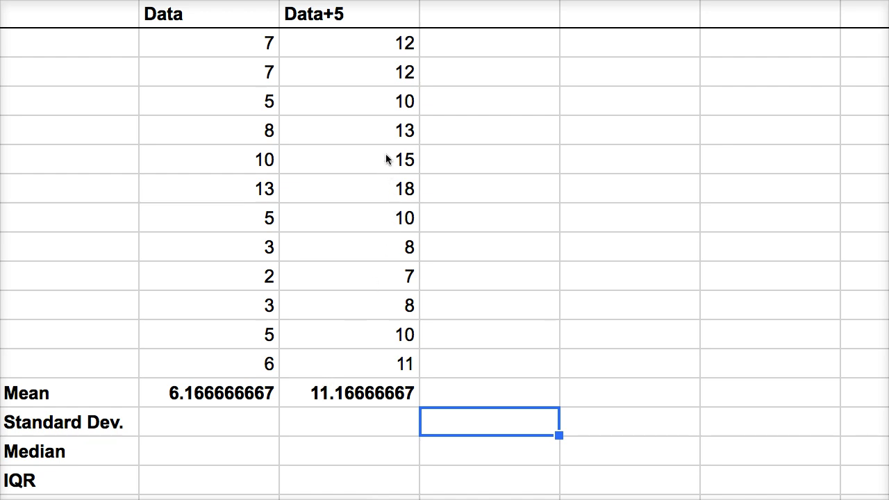
mouse_move(377, 156)
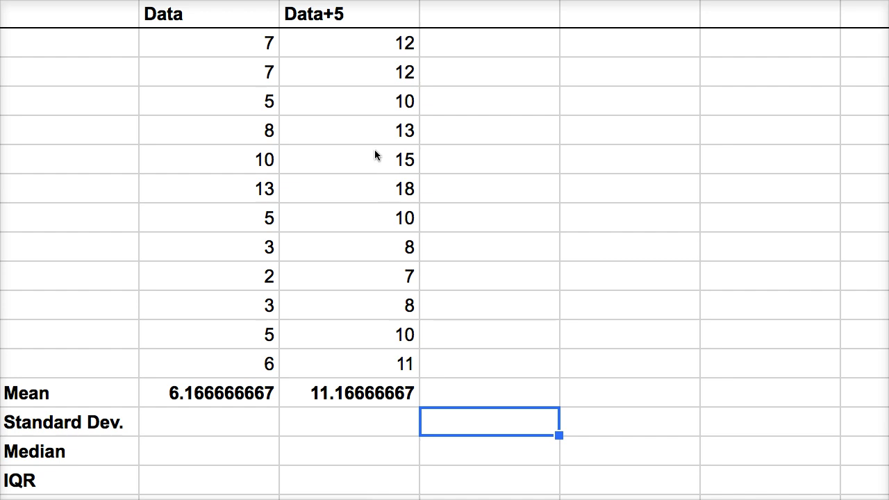
mouse_move(341, 40)
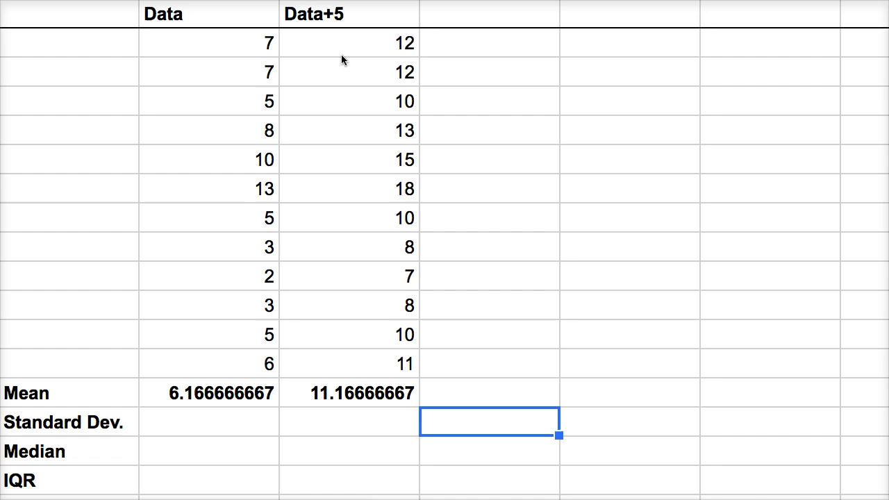
mouse_move(369, 134)
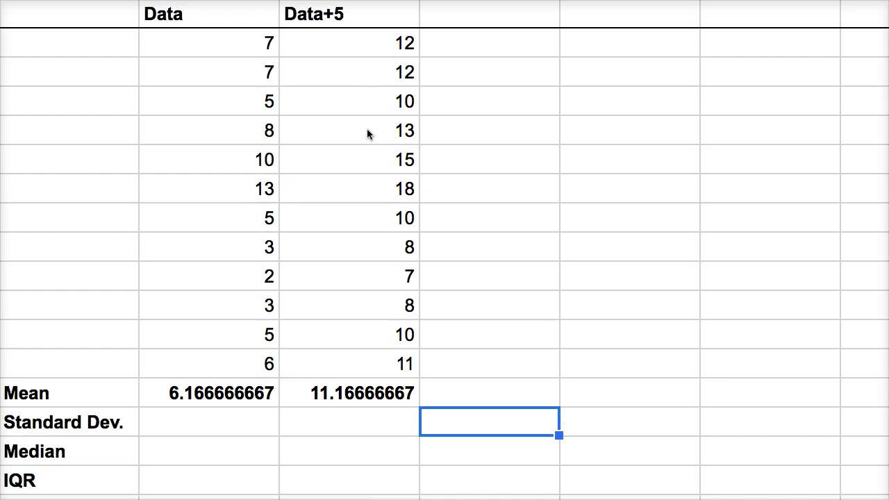
mouse_move(364, 261)
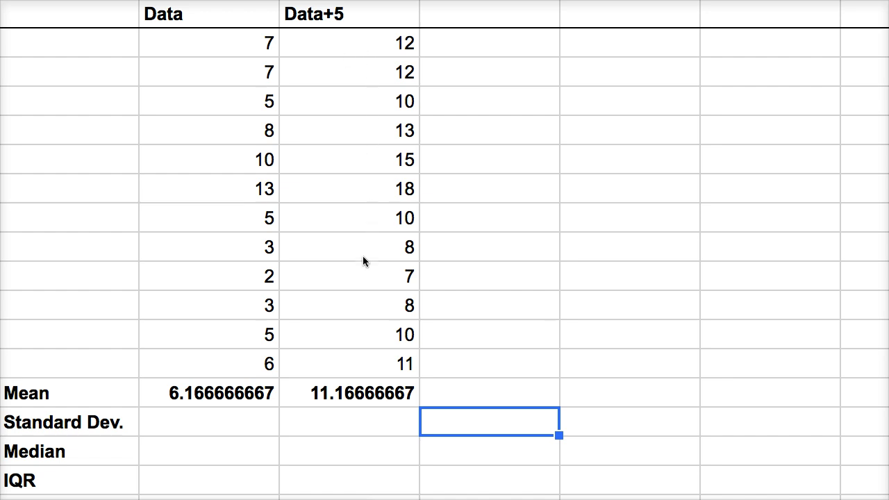
mouse_move(379, 86)
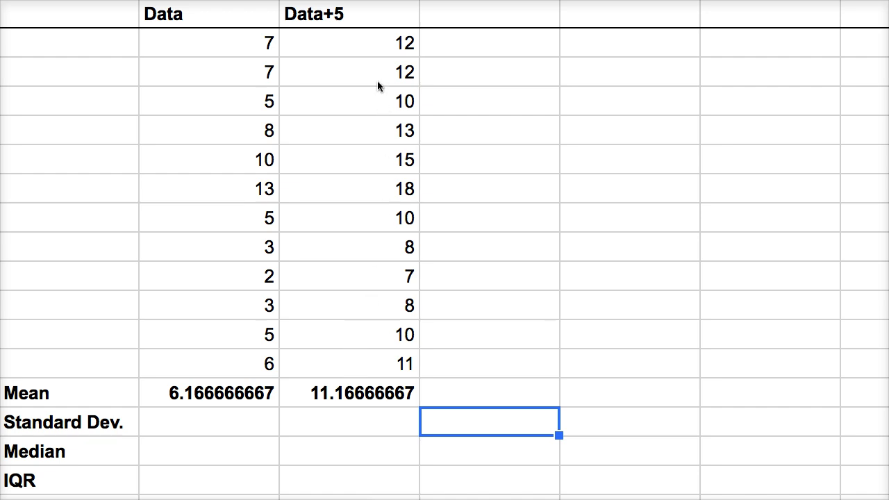
mouse_move(369, 68)
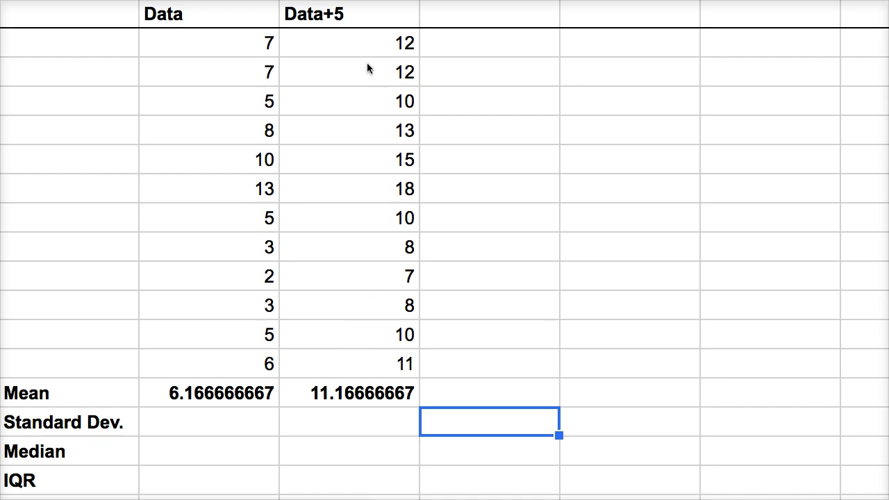
mouse_move(355, 460)
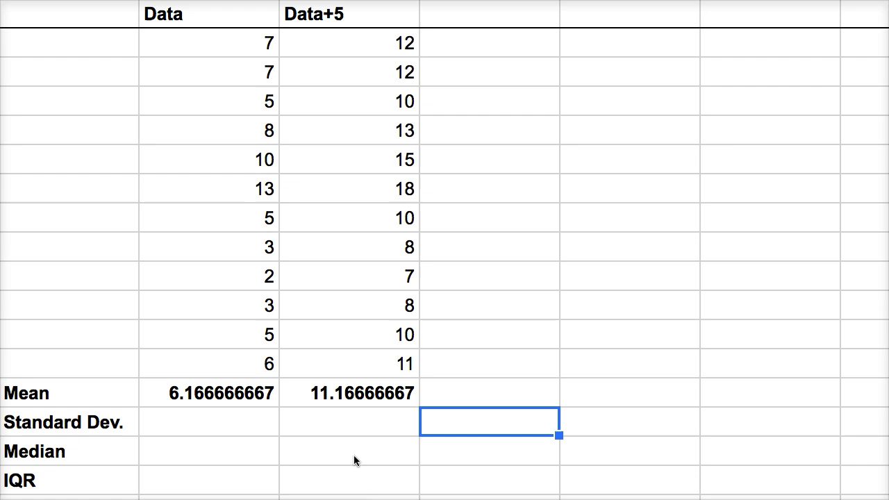
mouse_move(341, 404)
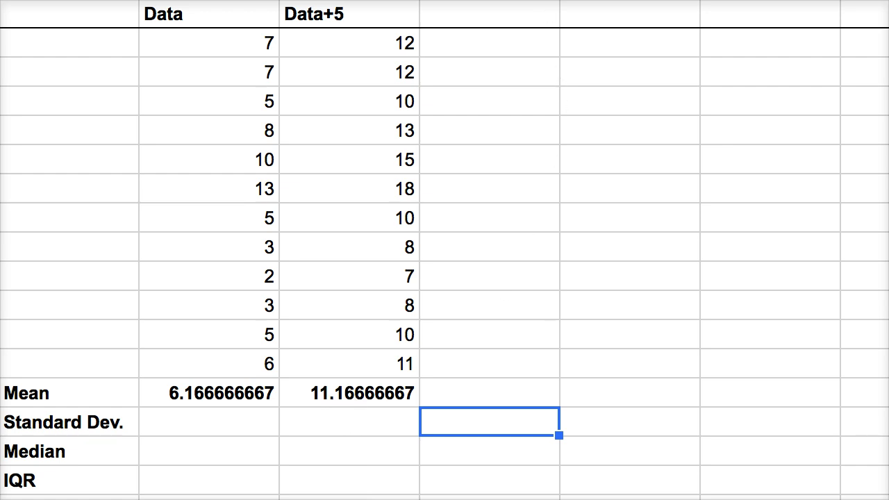
Head column D Data*5, enter =B2*5 and fill it down to row 13
left_click(489, 14)
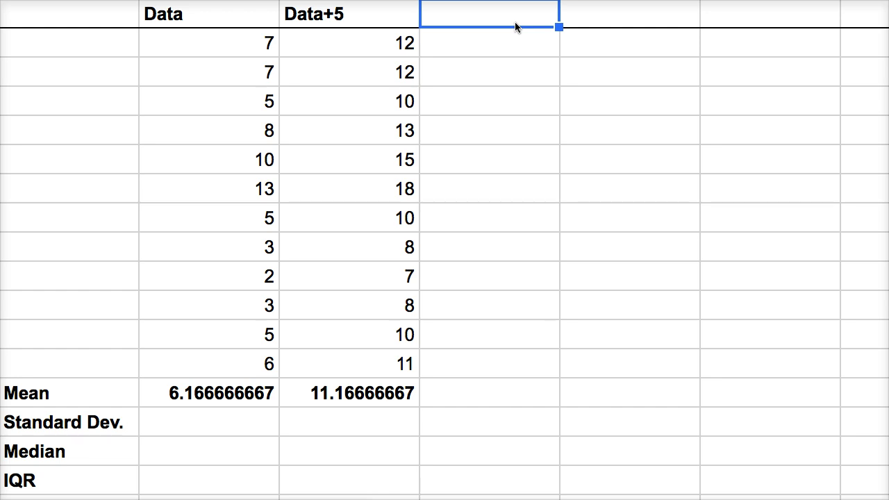
type("Data*5")
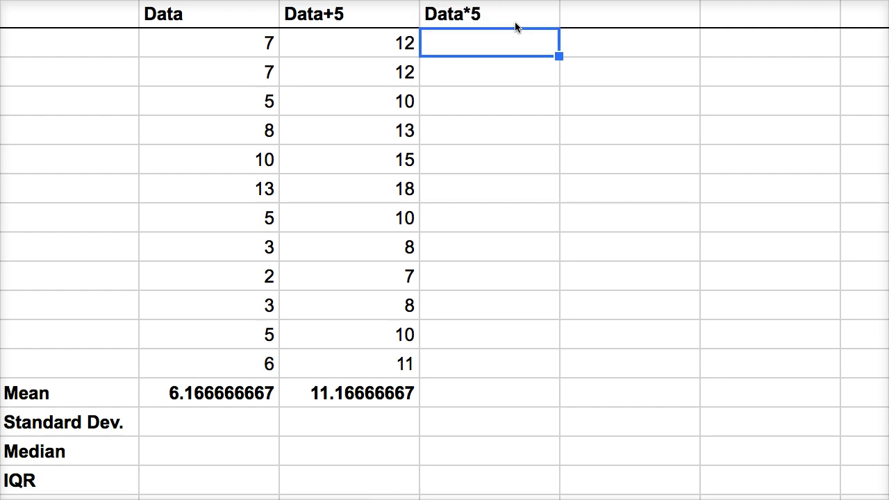
type("=")
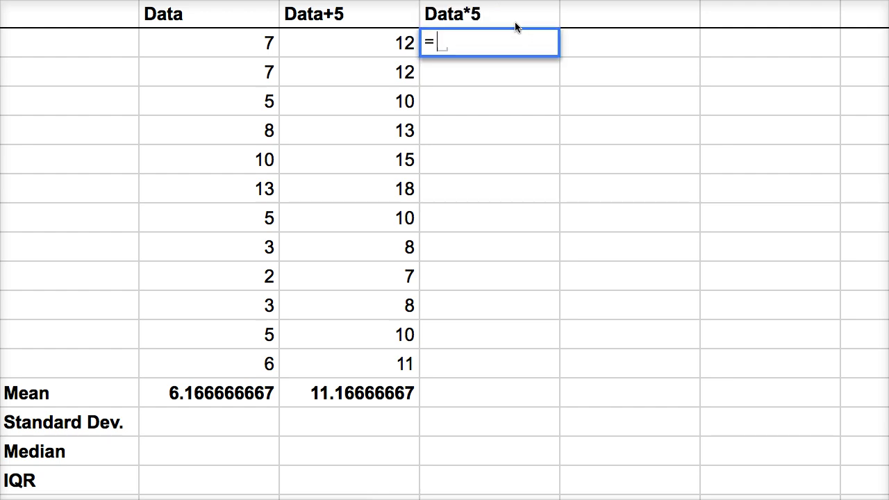
left_click(209, 42)
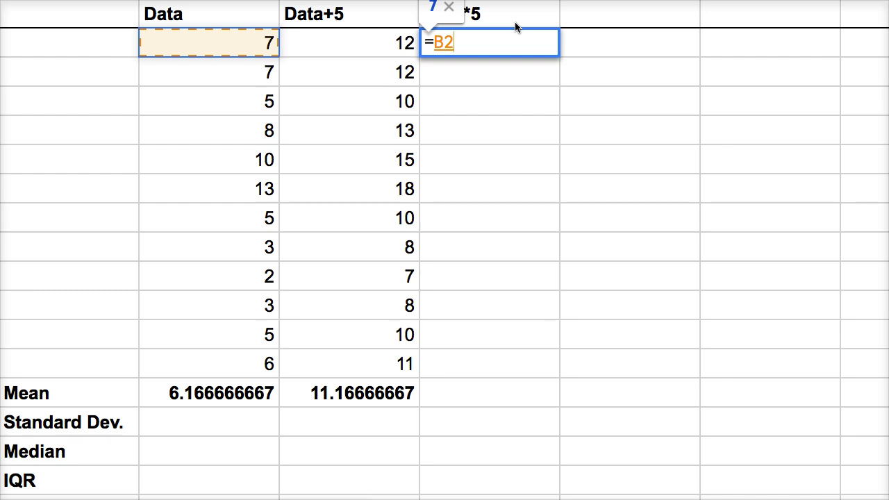
key("Enter")
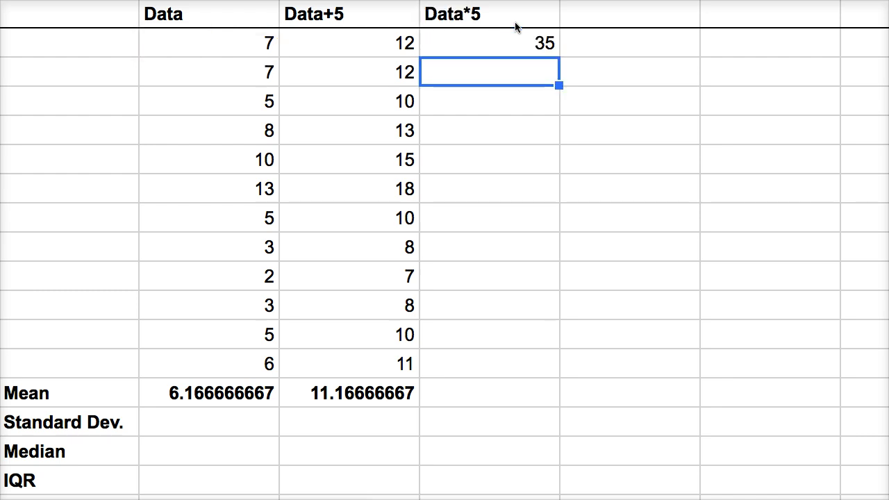
left_click(488, 42)
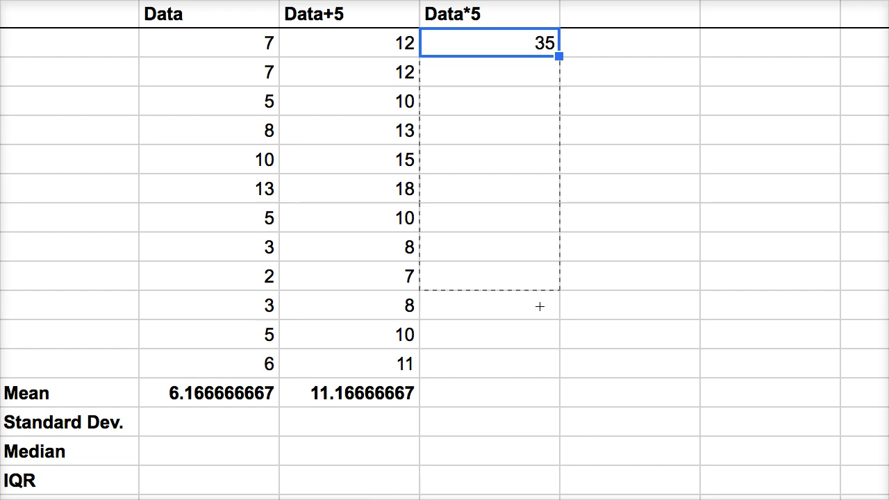
left_click_drag(559, 57, 558, 377)
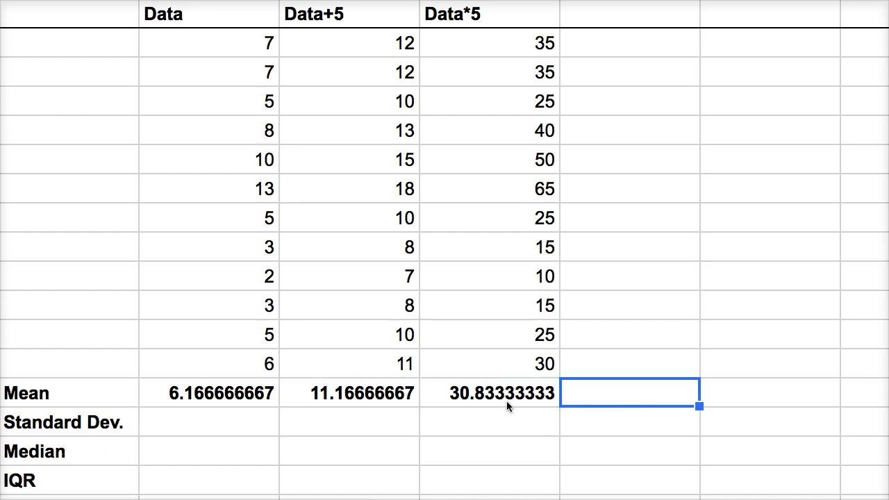
mouse_move(508, 399)
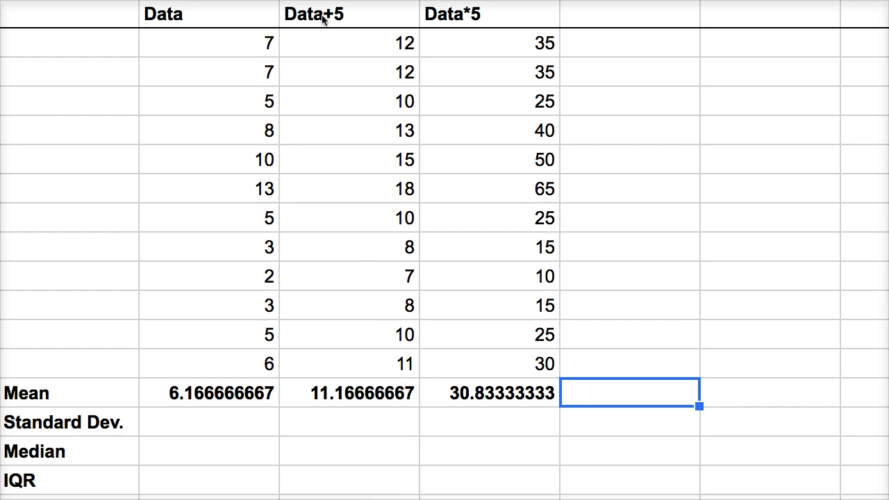
mouse_move(322, 369)
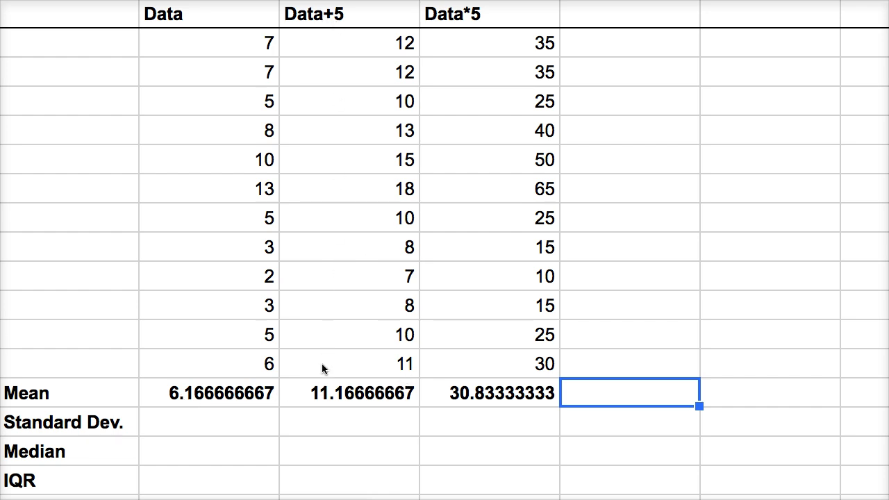
mouse_move(322, 396)
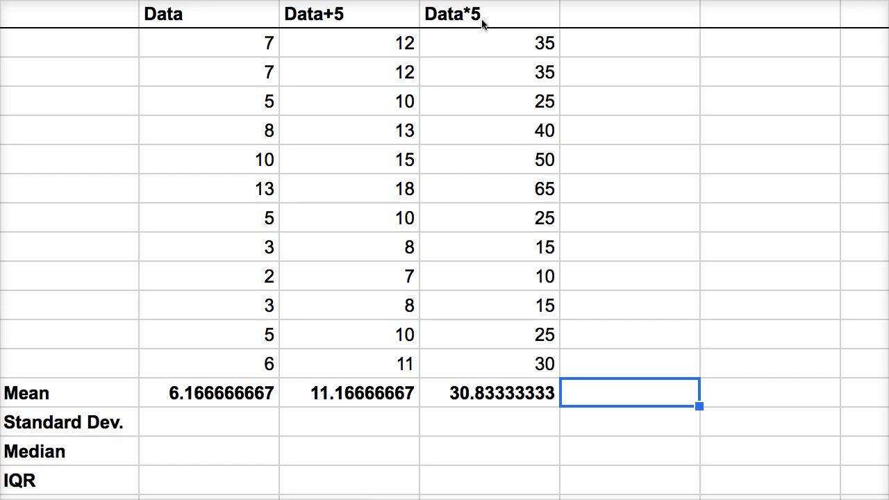
mouse_move(551, 388)
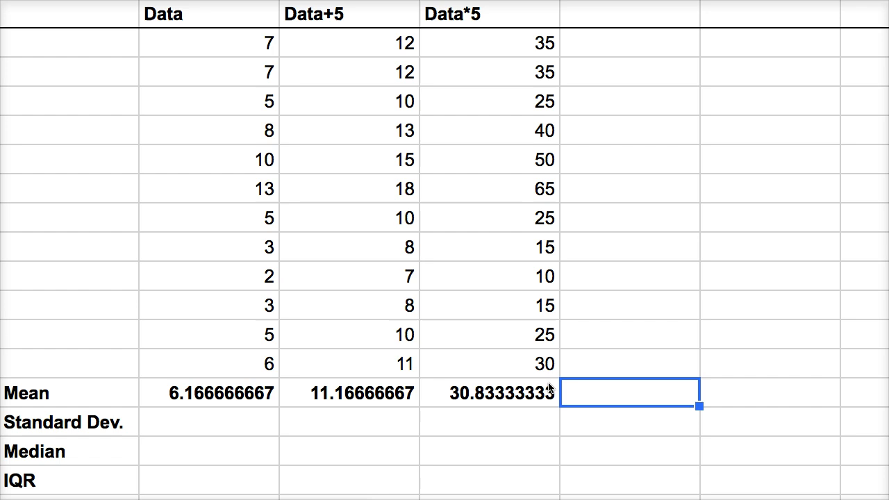
mouse_move(538, 398)
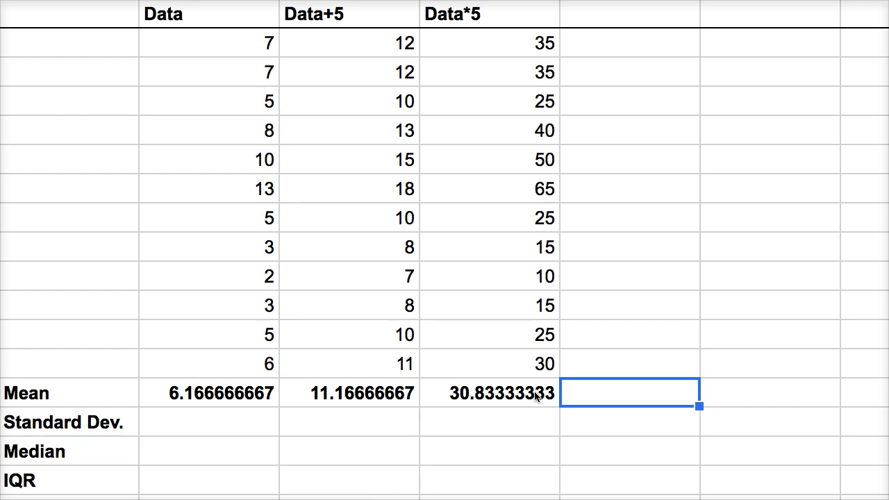
mouse_move(536, 394)
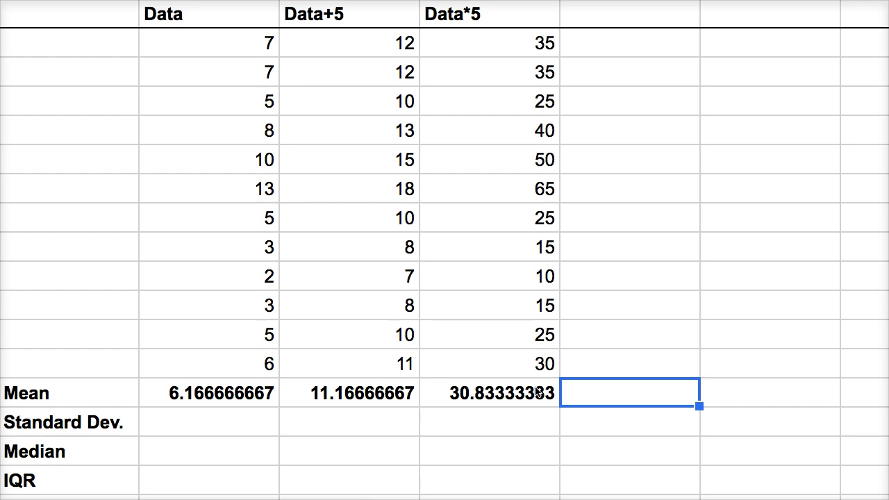
Enter a MEDIAN formula over the twelve Data values, giving 5.5 in the Median row
left_click(208, 451)
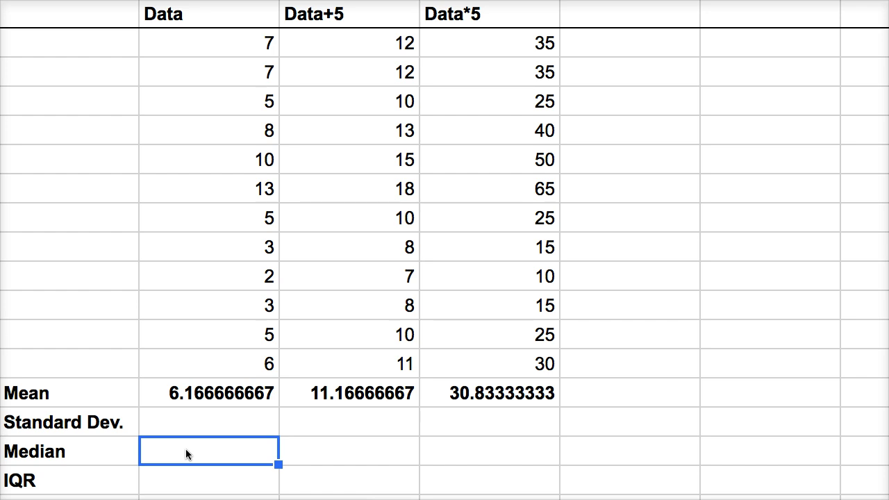
type("=median(")
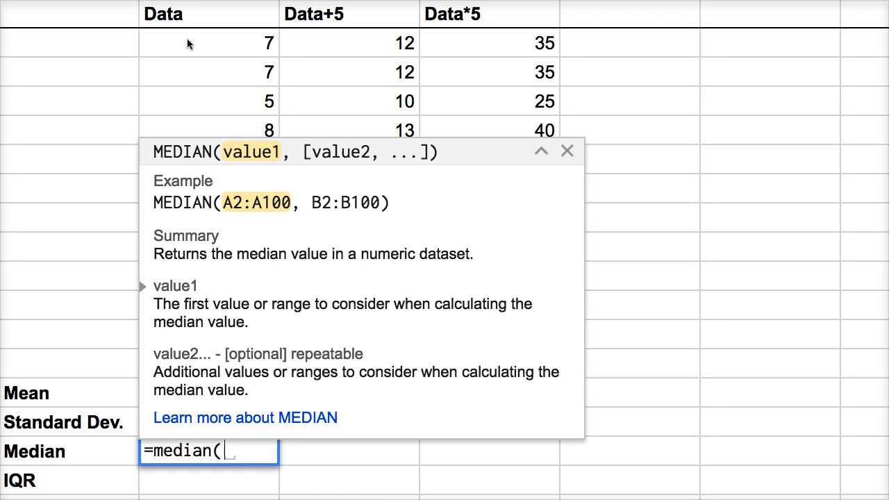
left_click_drag(208, 43, 208, 363)
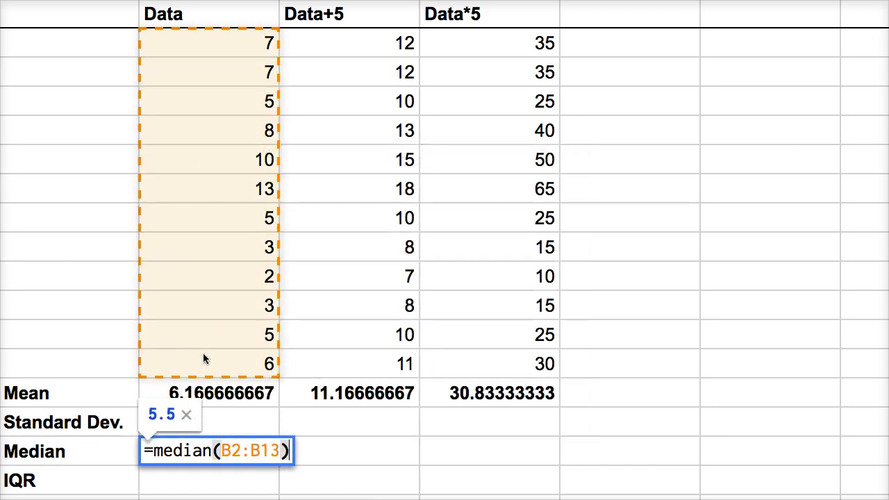
key("enter")
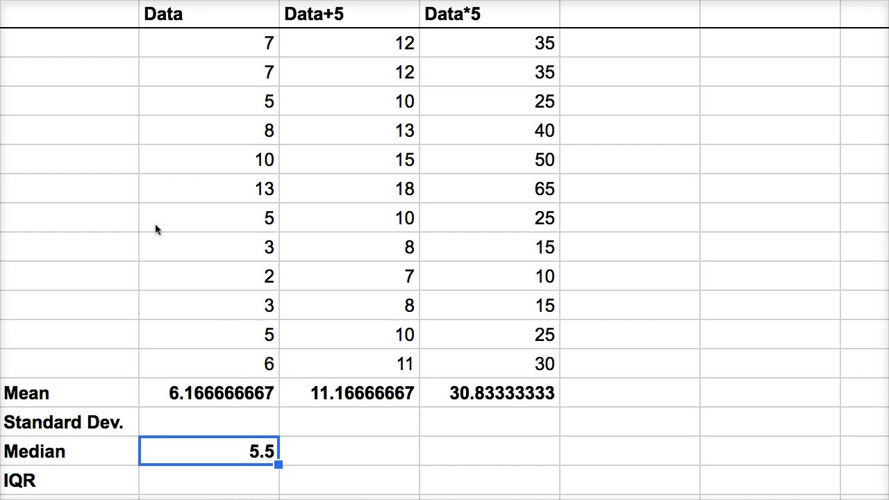
mouse_move(338, 71)
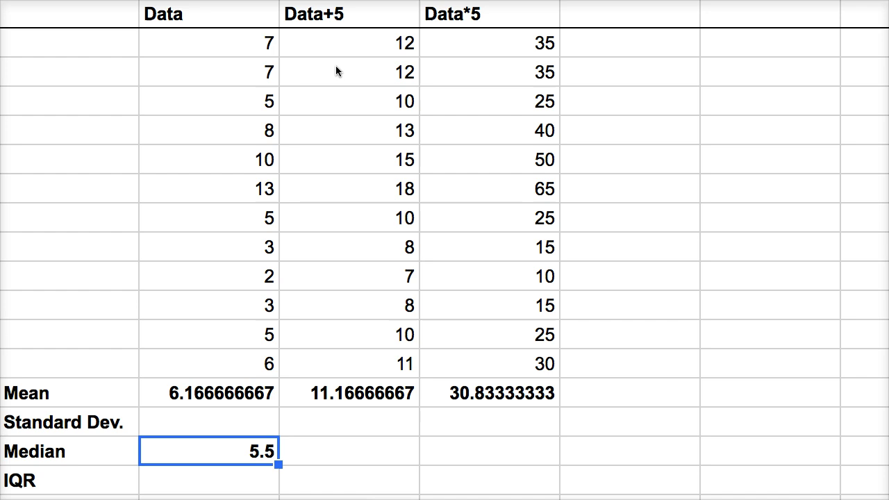
mouse_move(308, 459)
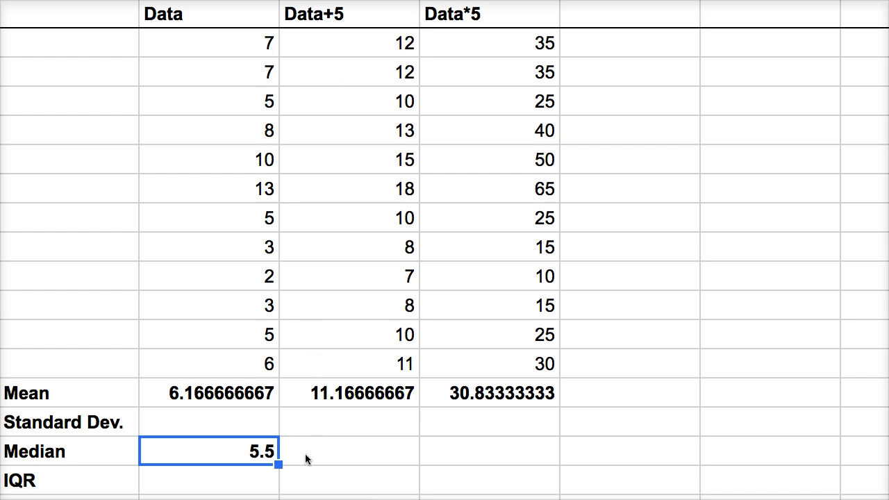
mouse_move(221, 349)
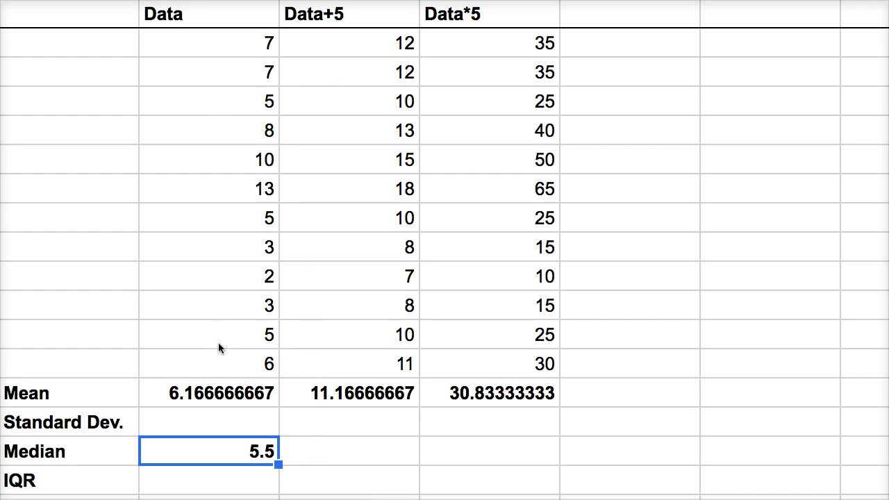
mouse_move(250, 363)
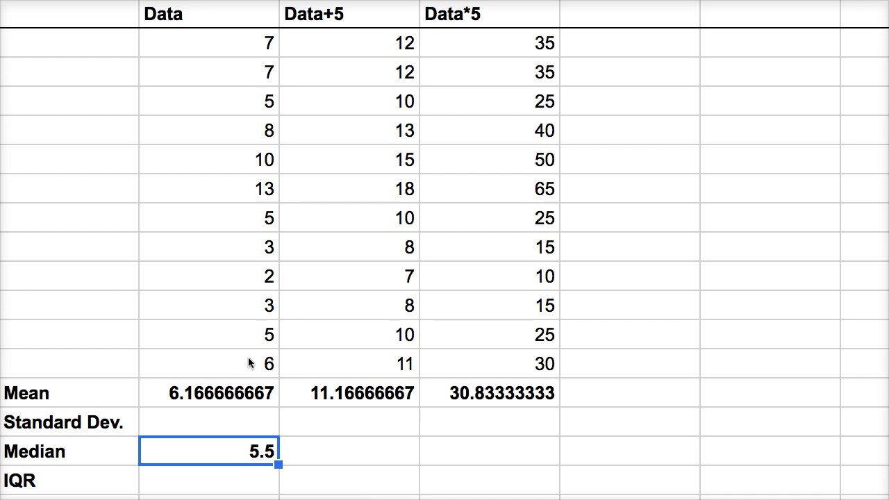
mouse_move(291, 317)
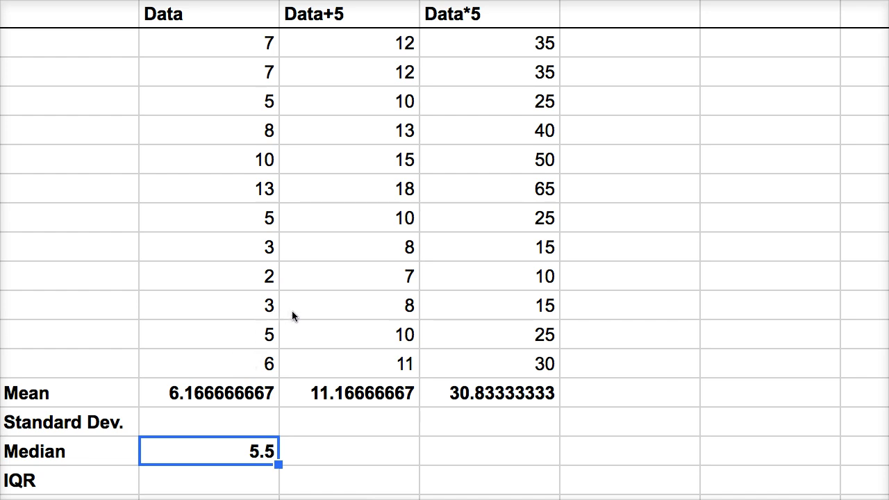
mouse_move(273, 387)
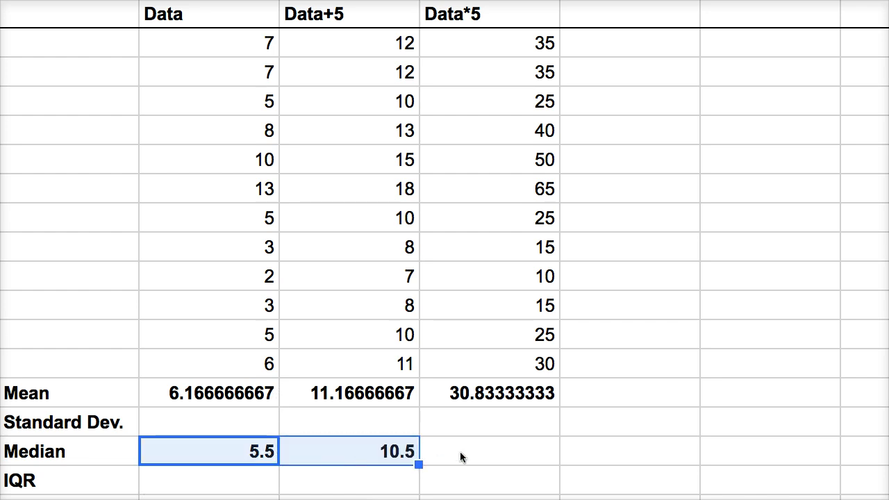
Fill the Data+5 median right into the Data*5 column, giving 27.5
left_click(489, 451)
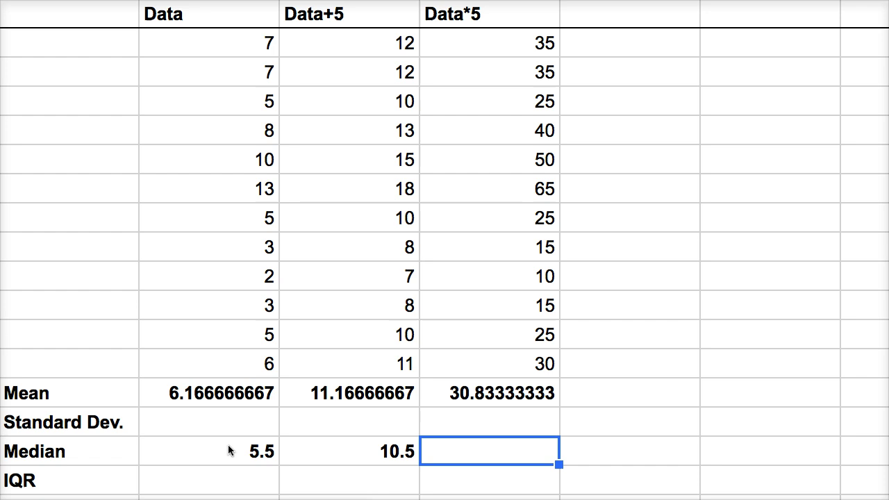
left_click(348, 451)
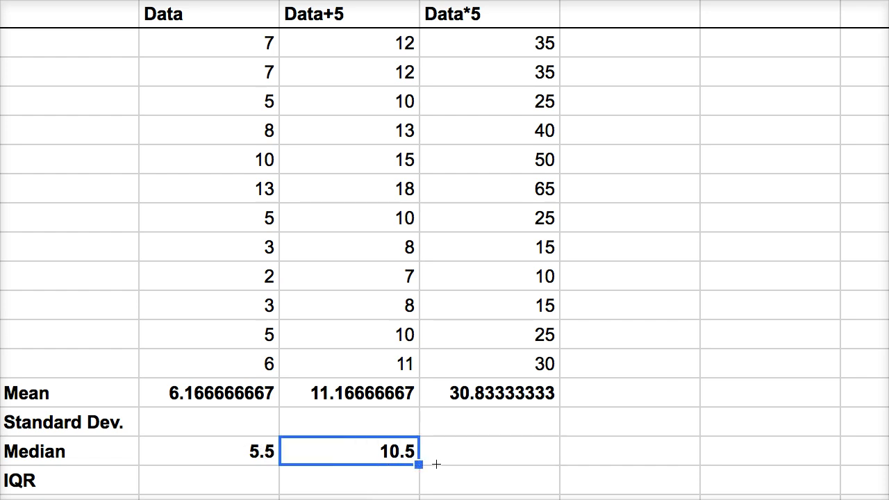
left_click_drag(419, 465, 558, 464)
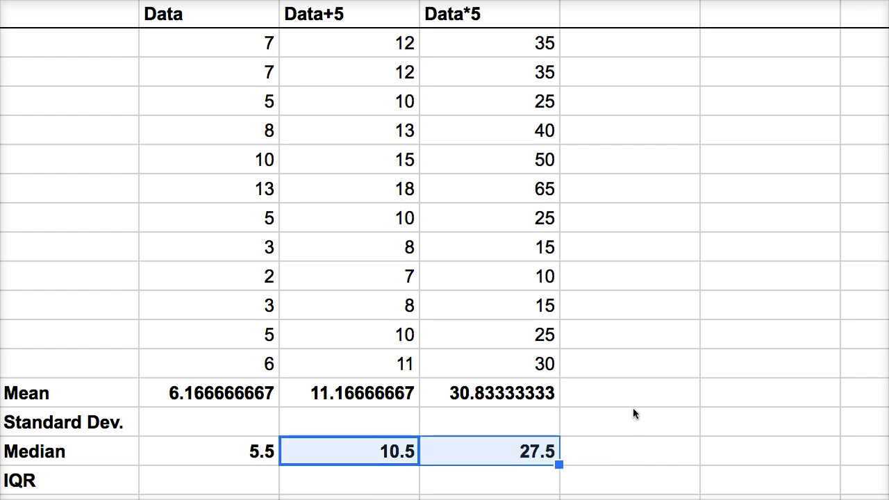
left_click(628, 421)
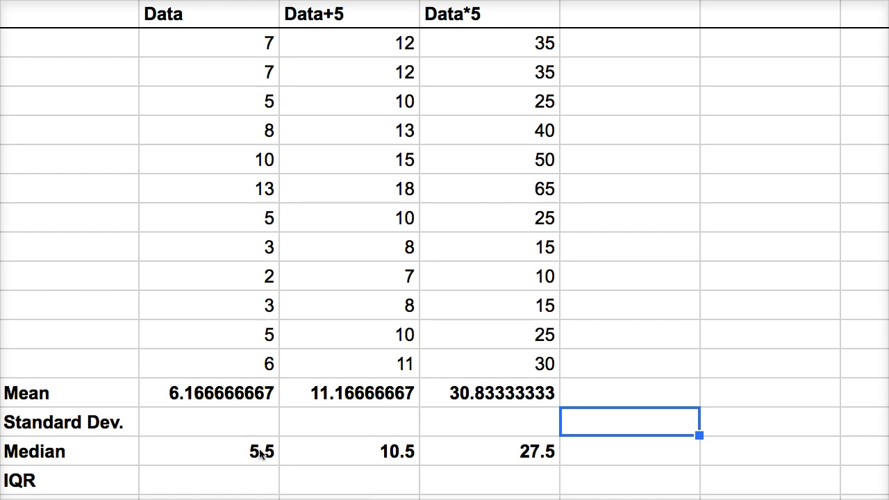
mouse_move(548, 460)
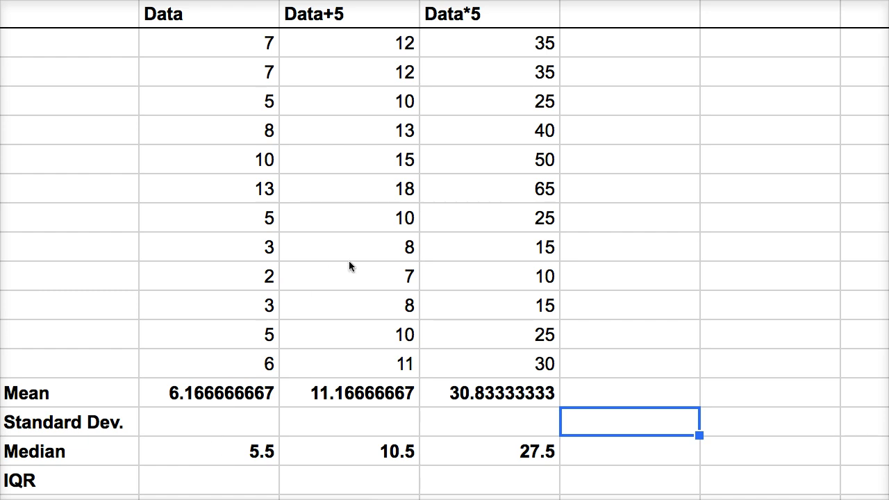
mouse_move(446, 285)
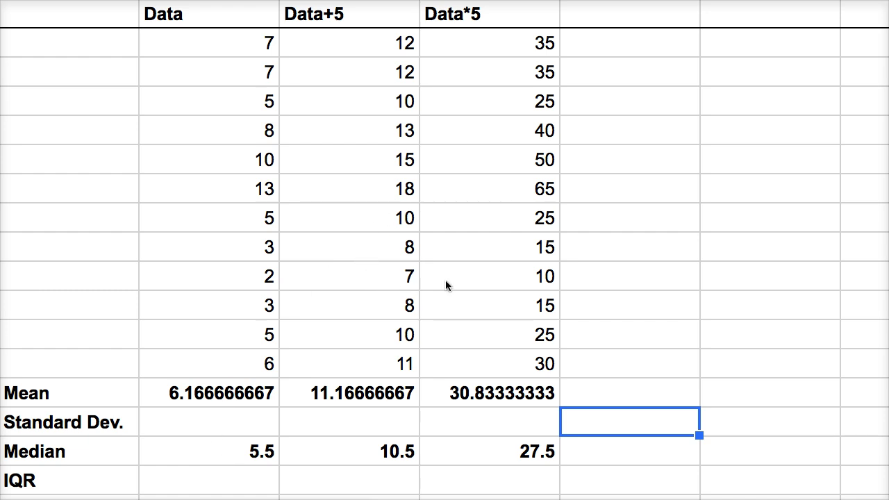
mouse_move(492, 320)
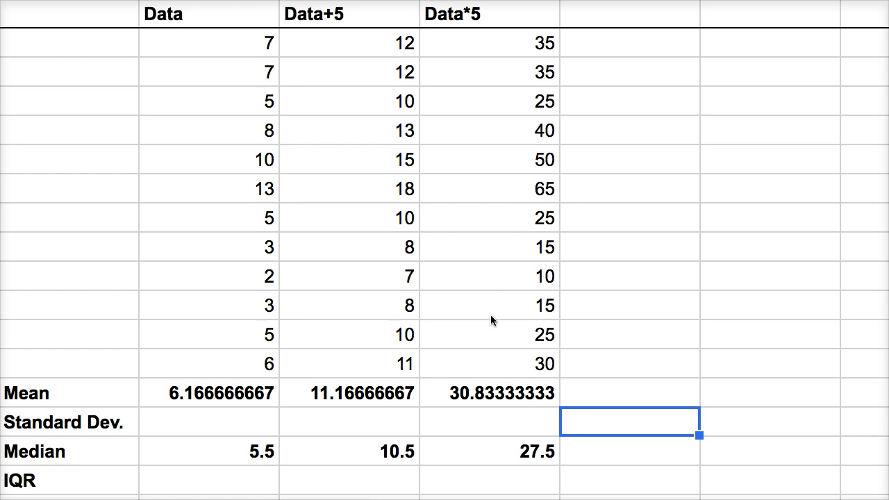
mouse_move(252, 461)
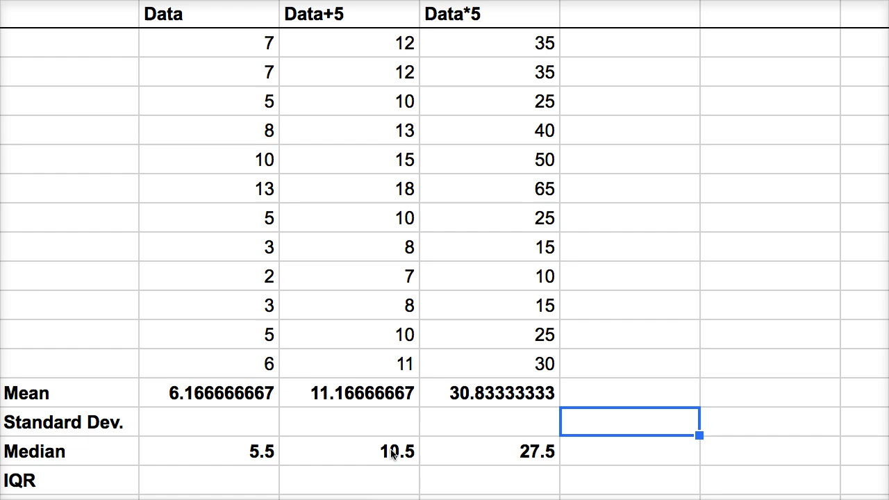
mouse_move(89, 427)
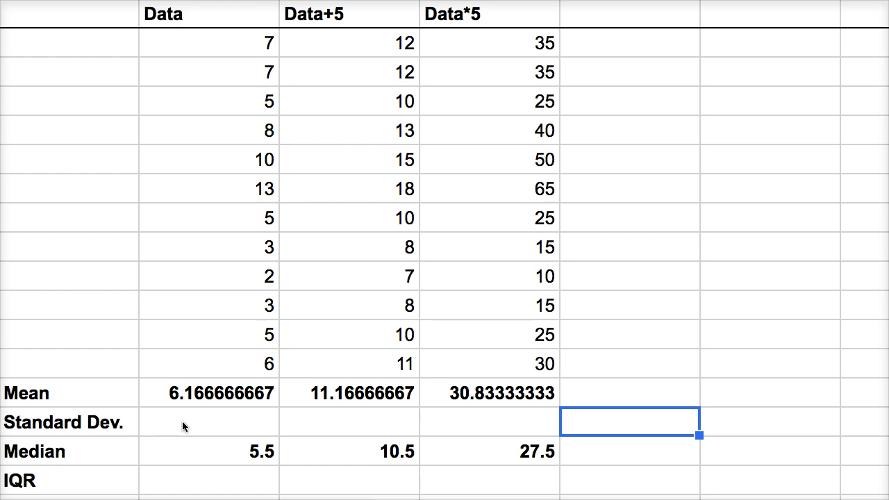
Replace the failed STDEV attempt with =STDEVP(B2:B15) for Data, giving 2.995366793
type("=s")
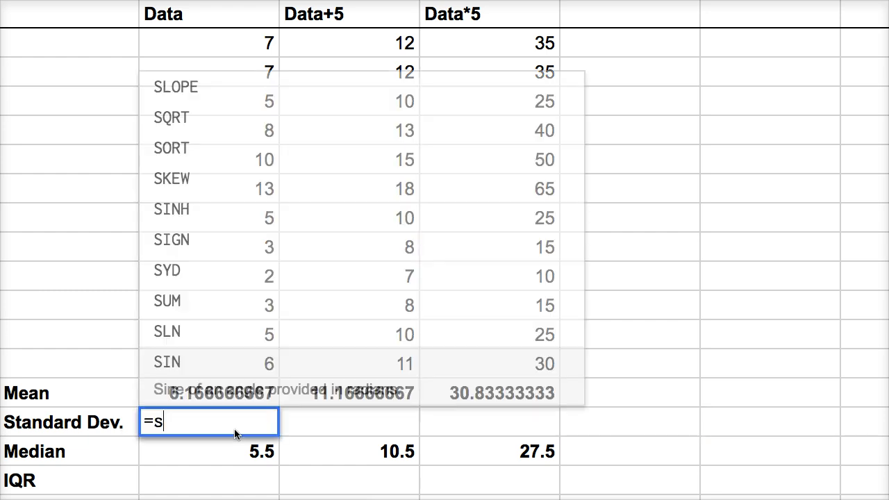
type("tdev")
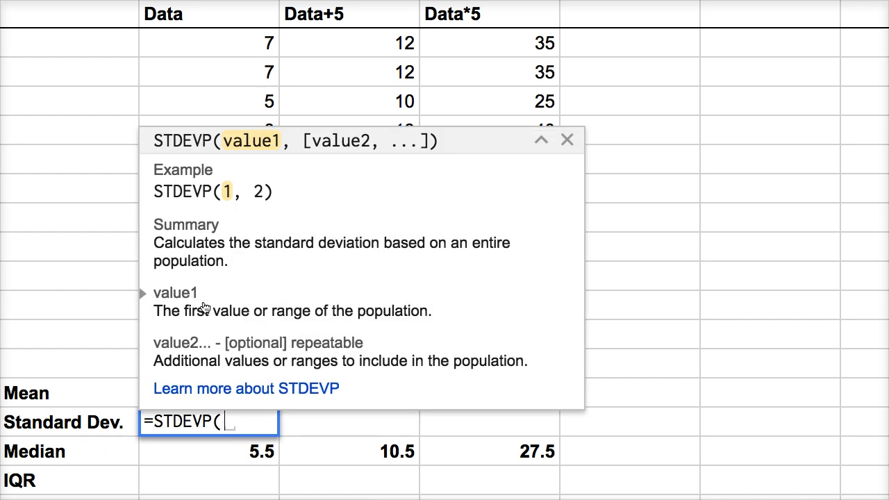
mouse_move(234, 42)
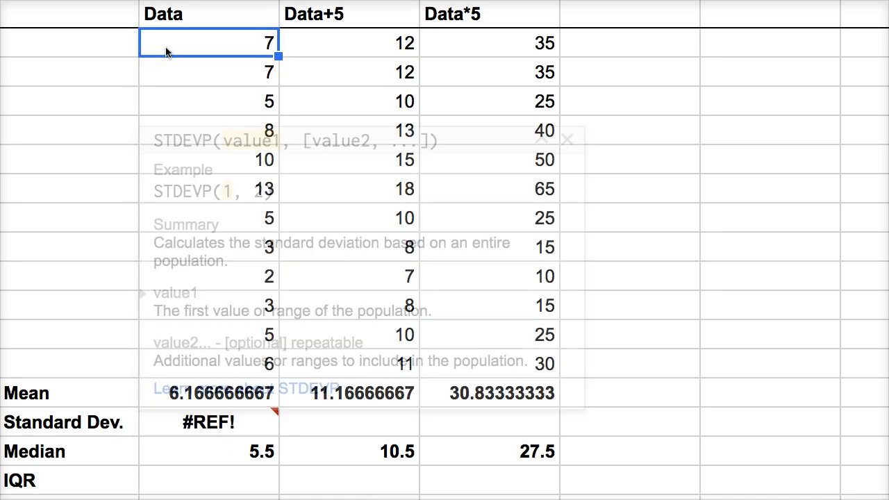
left_click(208, 421)
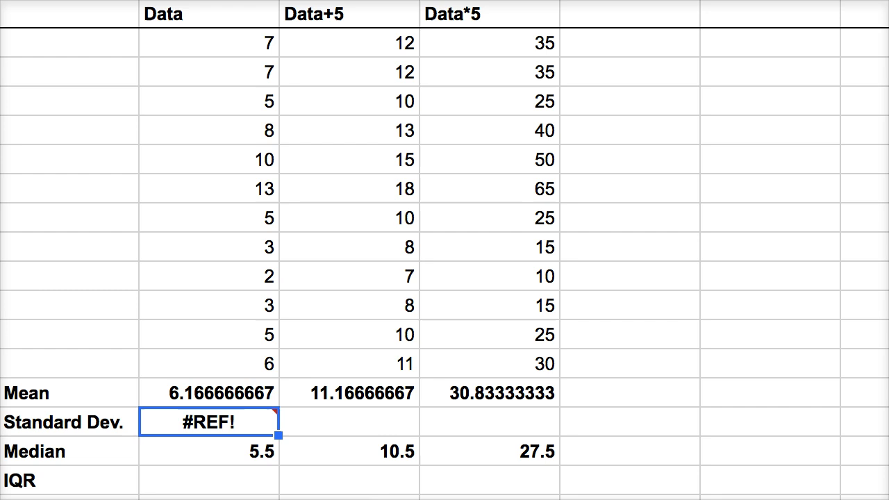
type("=STDEVP(B2:B15)")
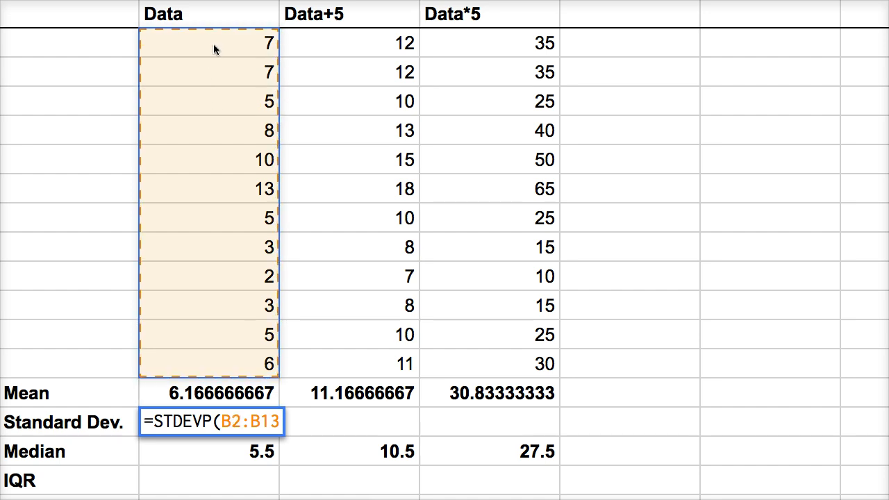
key("enter")
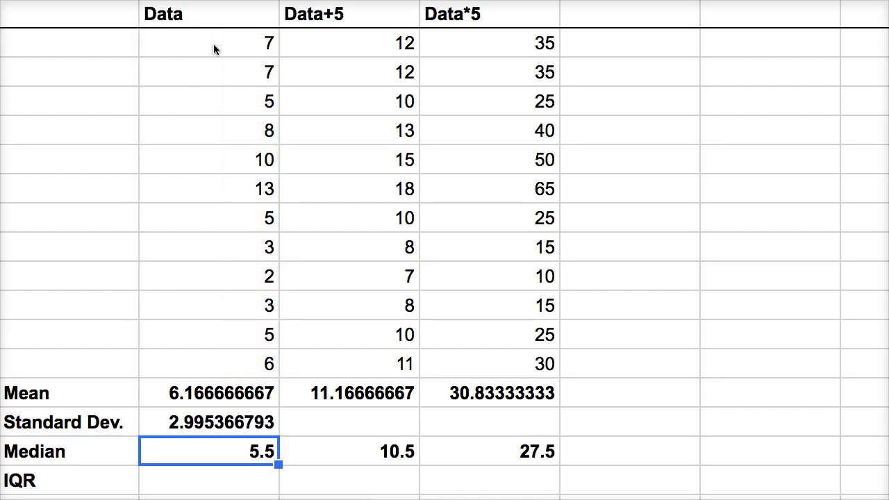
mouse_move(342, 284)
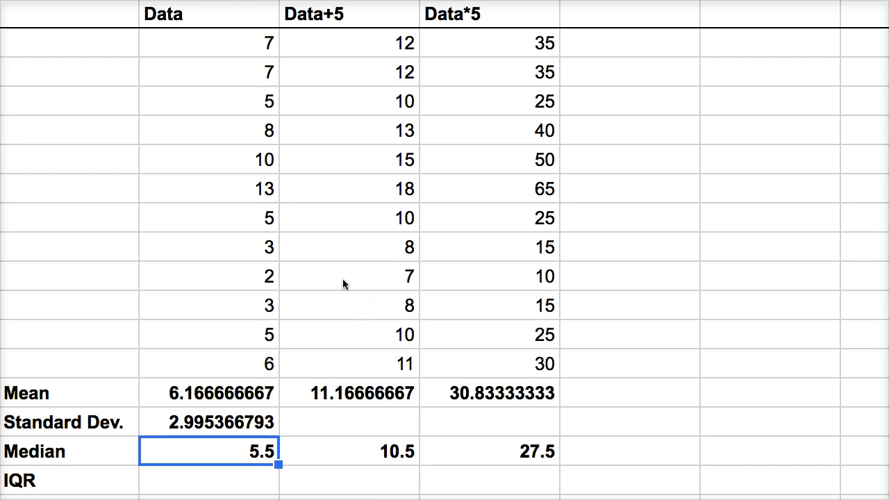
Select the Data standard deviation cell showing 2.995366793
left_click(209, 422)
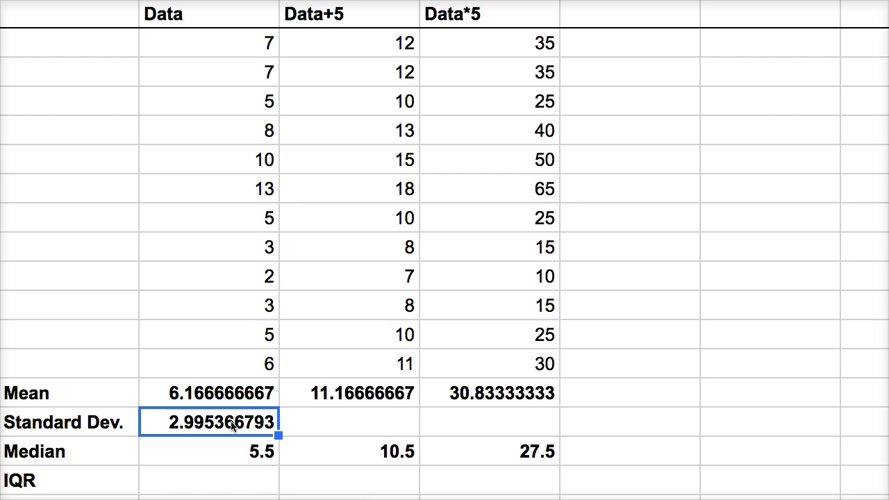
mouse_move(298, 387)
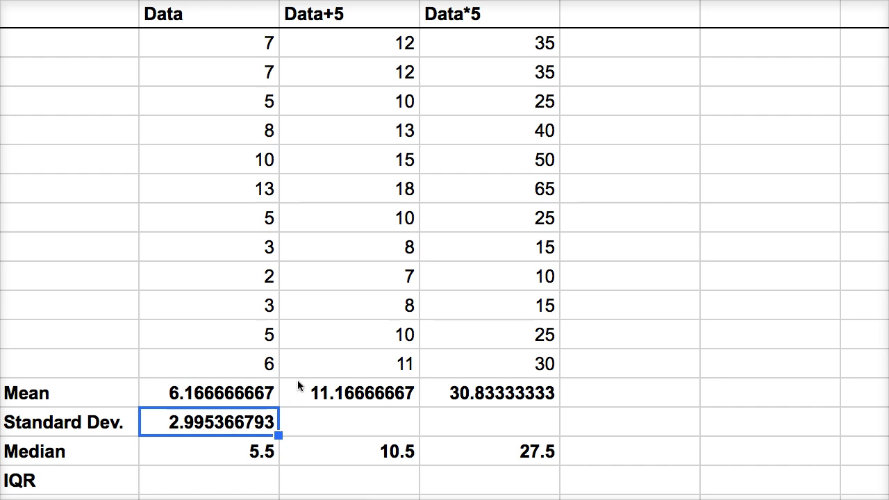
mouse_move(312, 368)
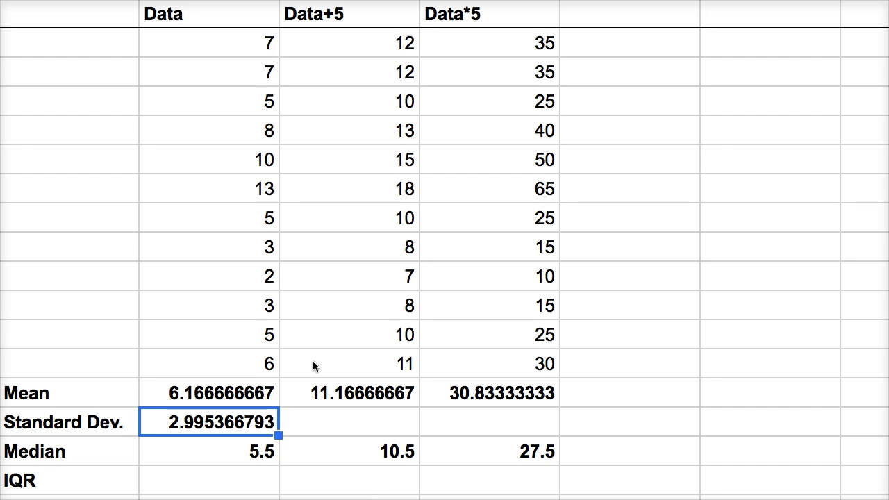
mouse_move(328, 389)
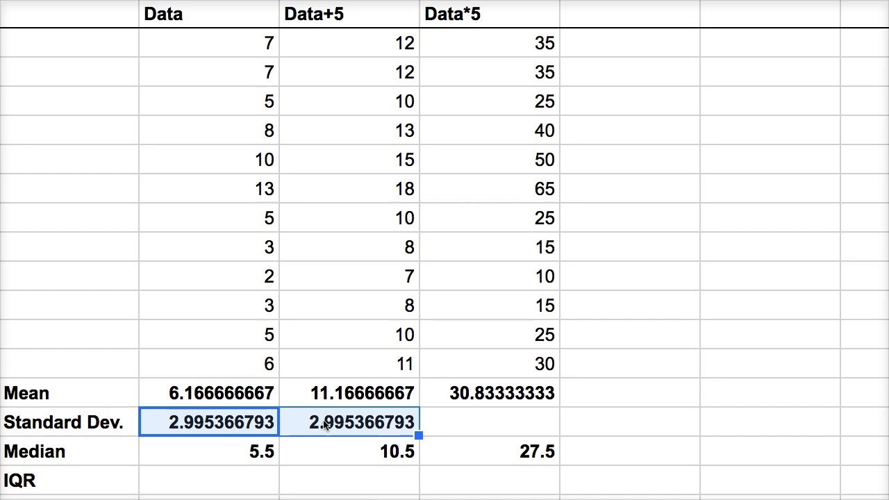
mouse_move(225, 426)
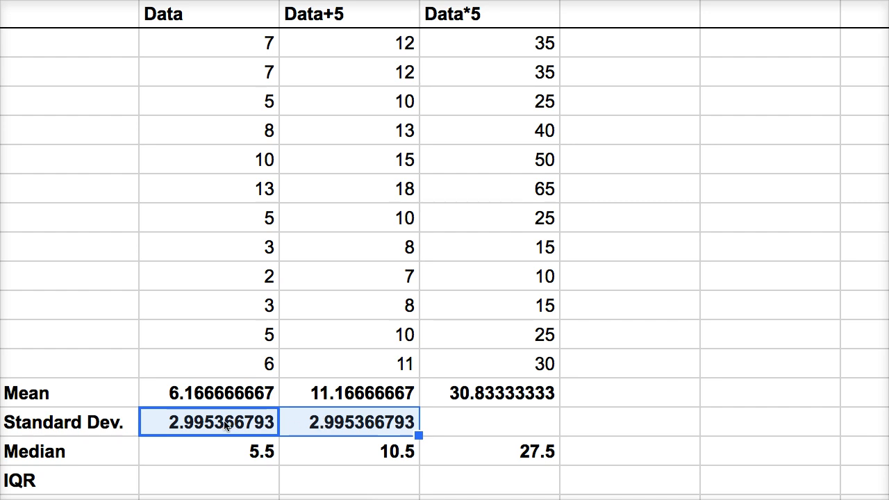
Deselect the standard deviation cells by clicking an empty cell
left_click(770, 392)
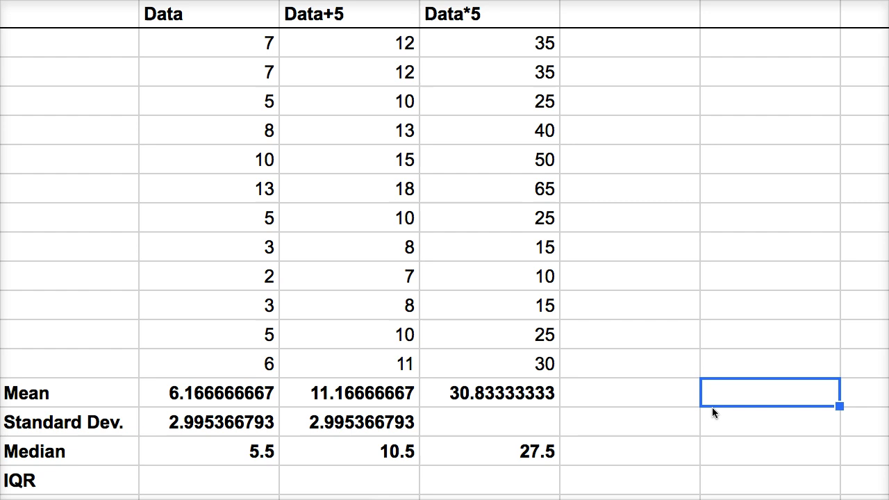
mouse_move(457, 429)
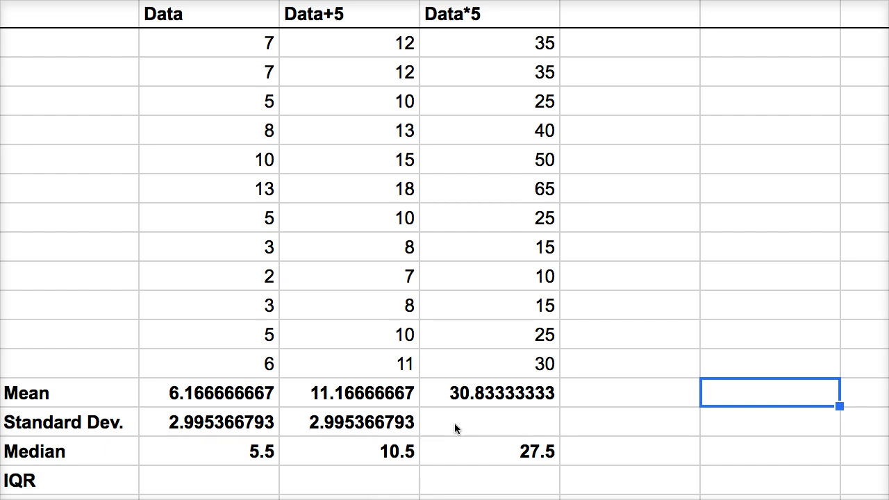
mouse_move(482, 9)
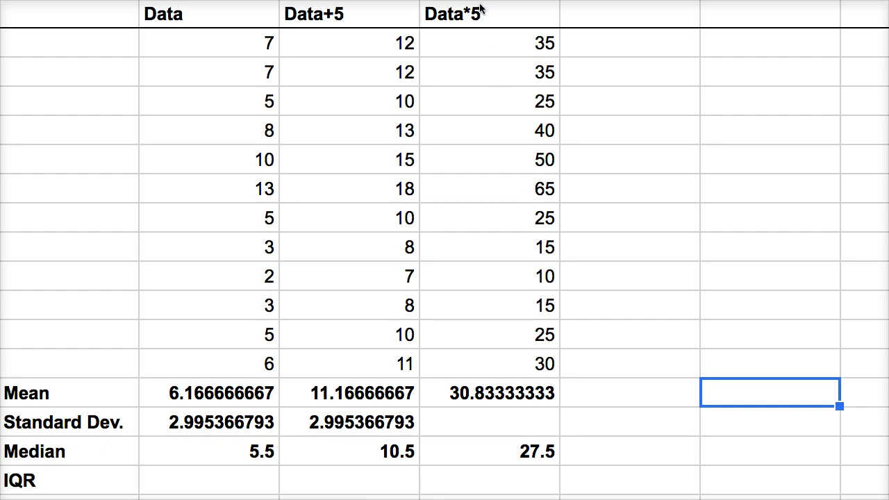
mouse_move(423, 427)
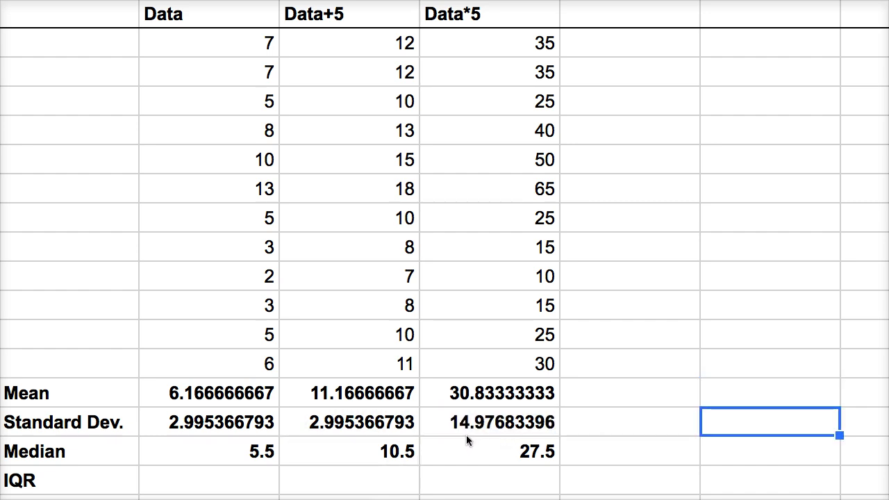
mouse_move(444, 430)
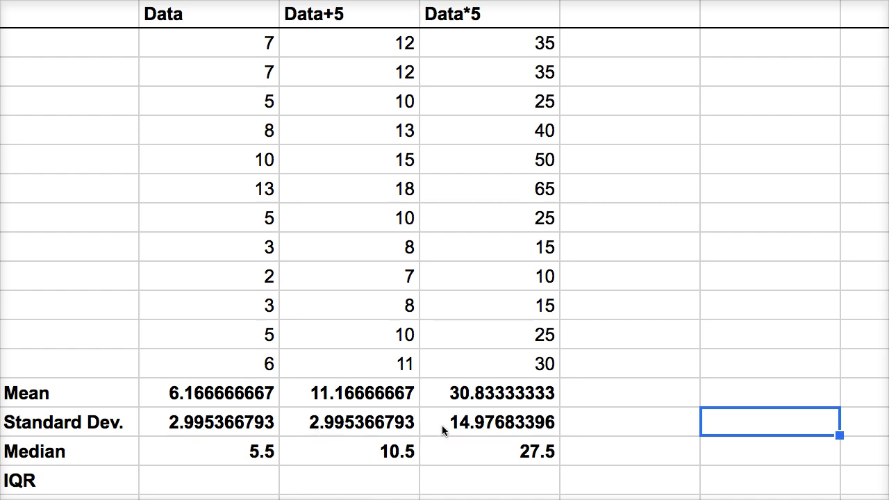
mouse_move(439, 21)
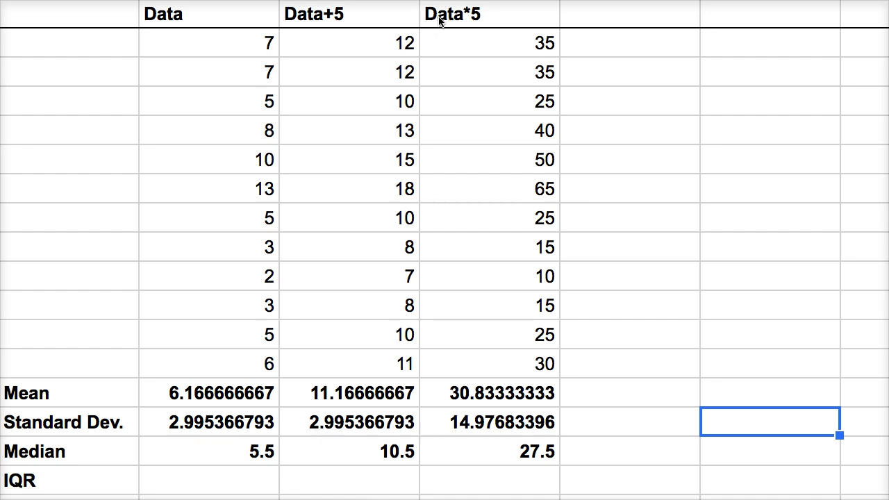
mouse_move(243, 431)
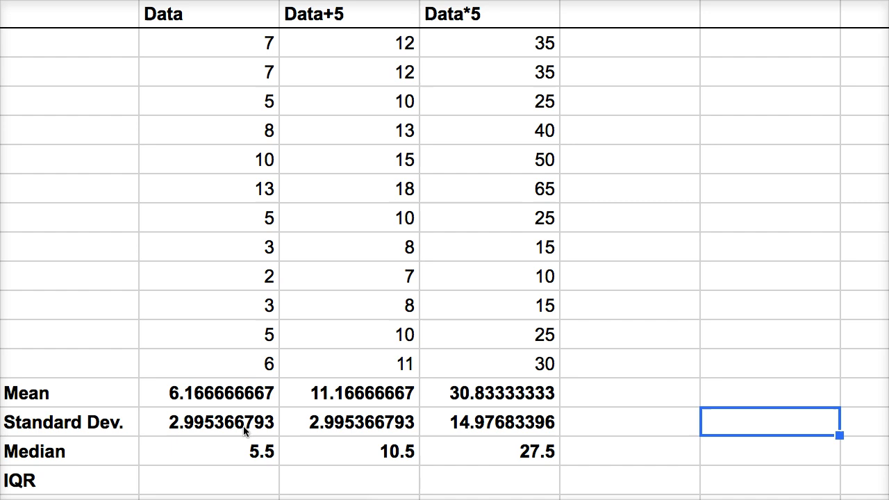
mouse_move(549, 427)
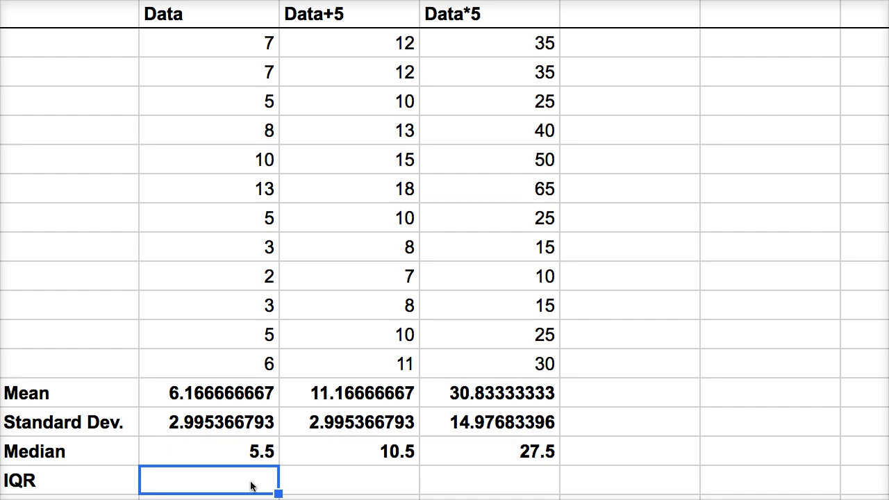
Enter =QUARTILE(B2:B13,3)-QUARTILE(B2:B13,1) in the Data IQR cell, giving 2.75
type("=quartile(")
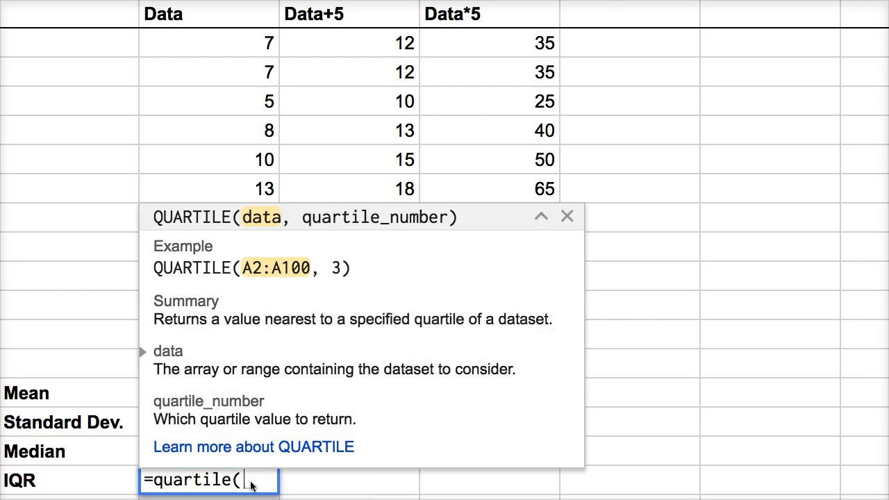
left_click(209, 42)
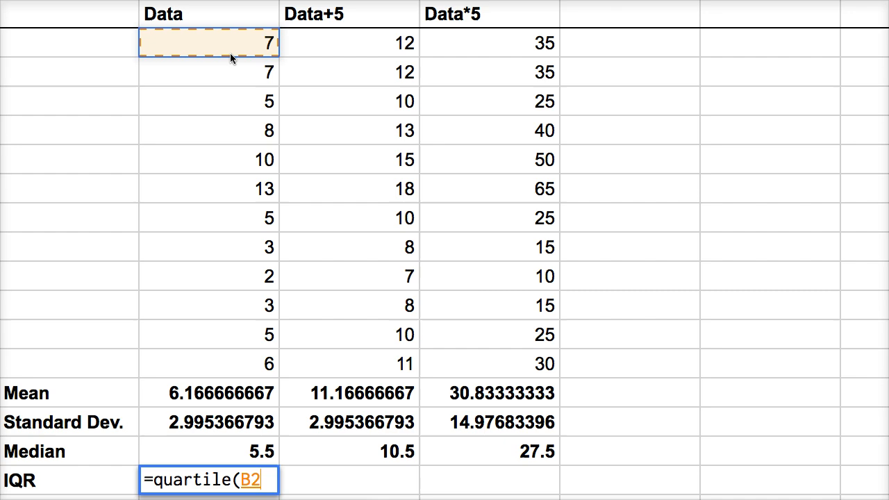
left_click_drag(208, 42, 208, 363)
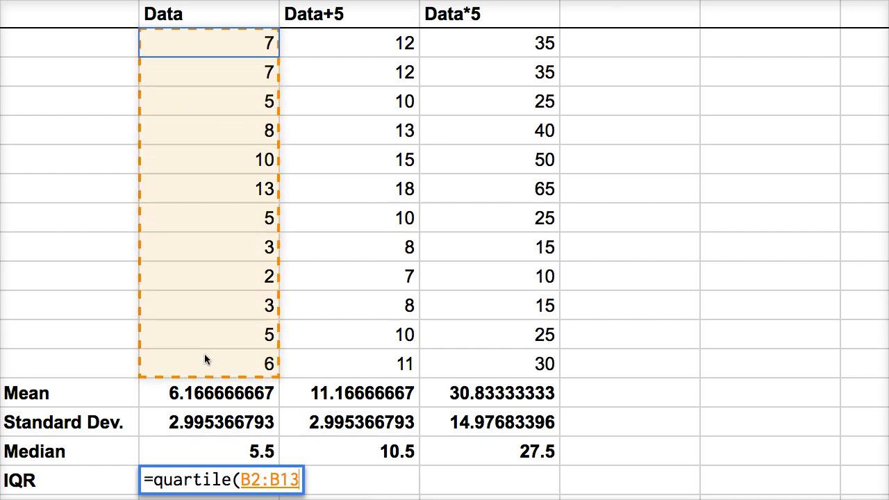
type(",")
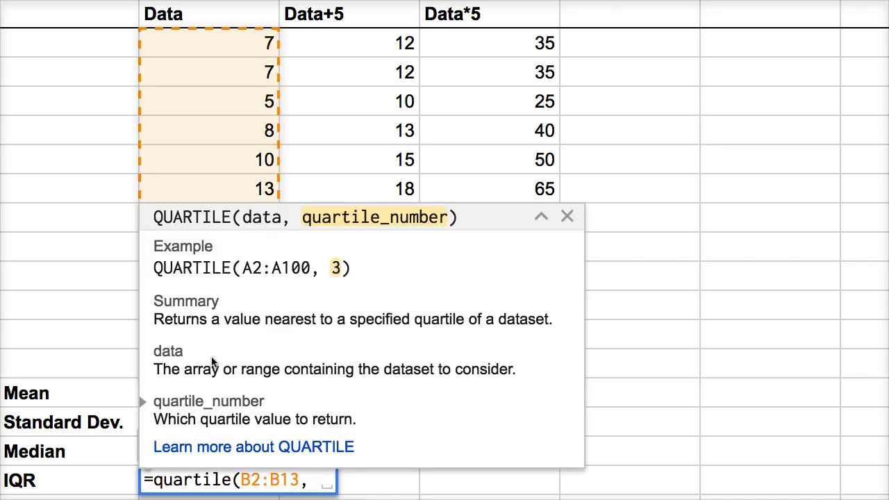
type("3)")
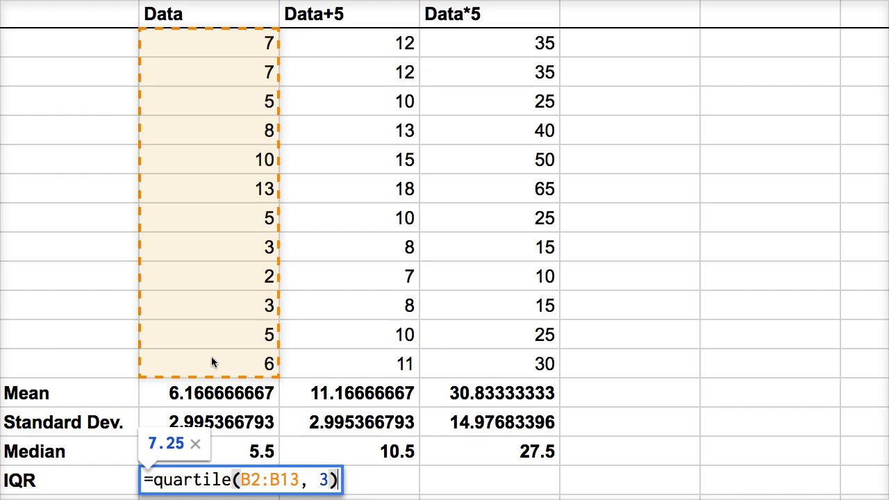
type("-quartile(")
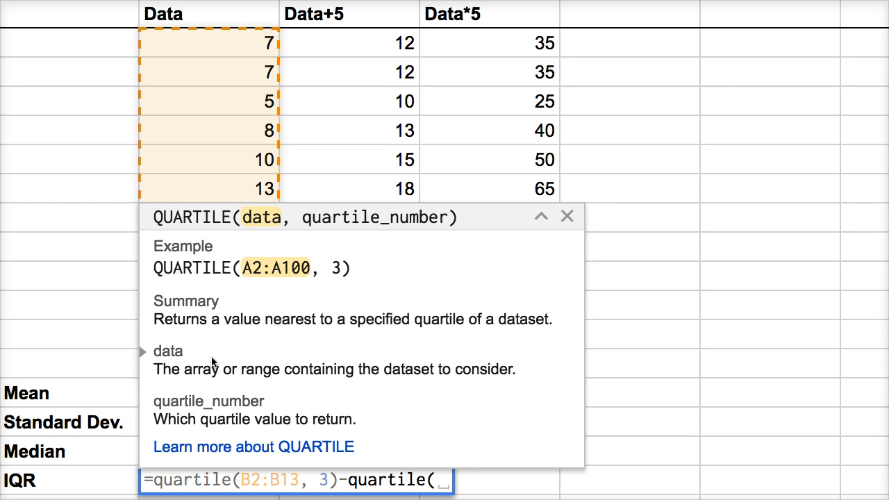
mouse_move(195, 57)
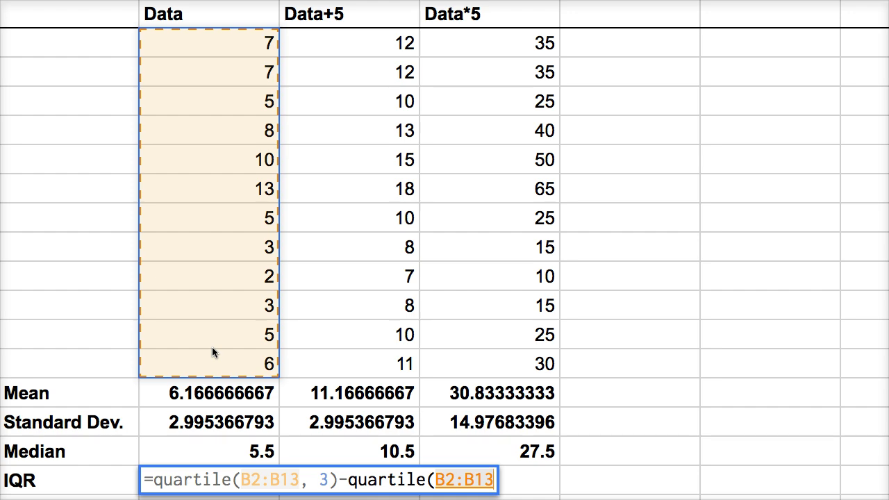
type(", 1)")
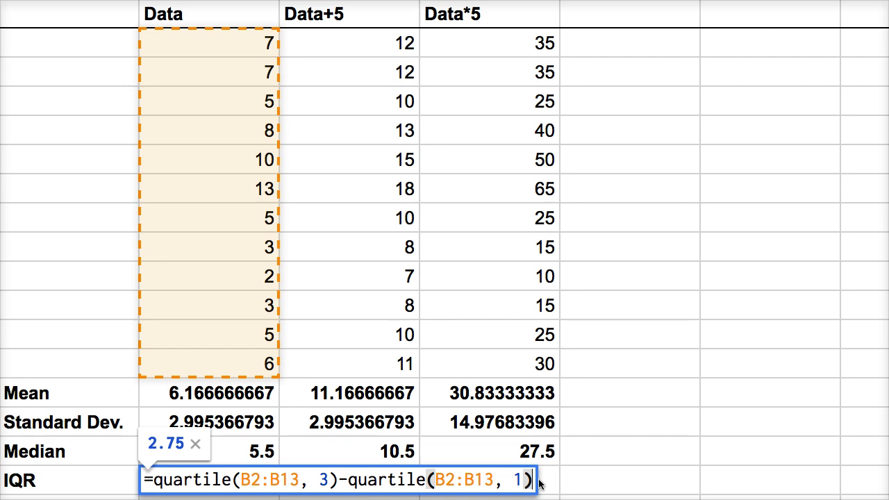
key("enter")
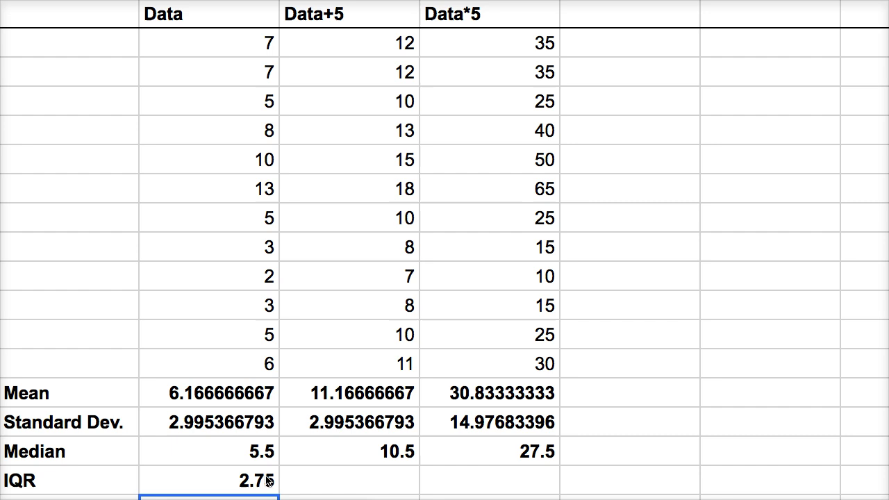
Fill the Data IQR formula right into Data+5 and Data*5, giving 2.75 and 13.75
left_click(349, 480)
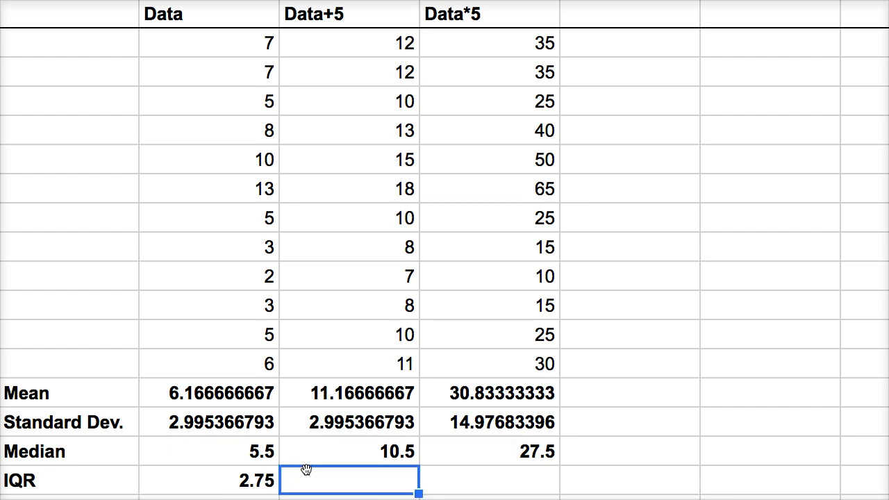
mouse_move(280, 311)
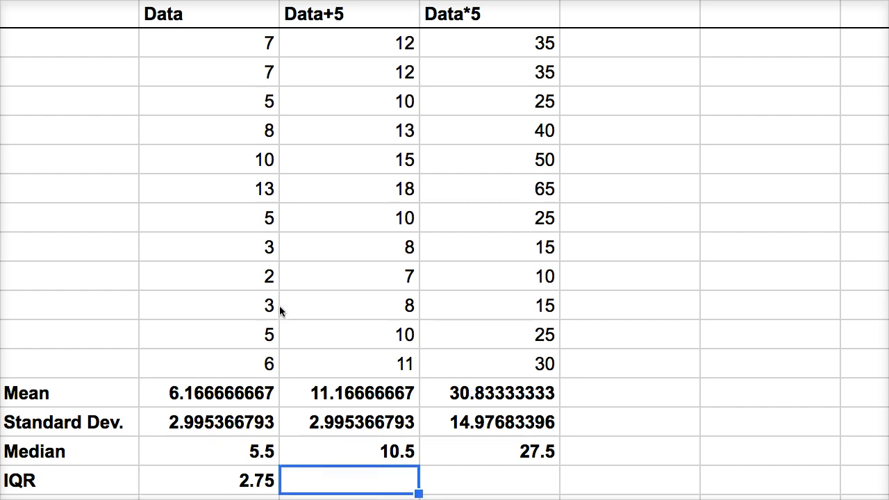
mouse_move(245, 493)
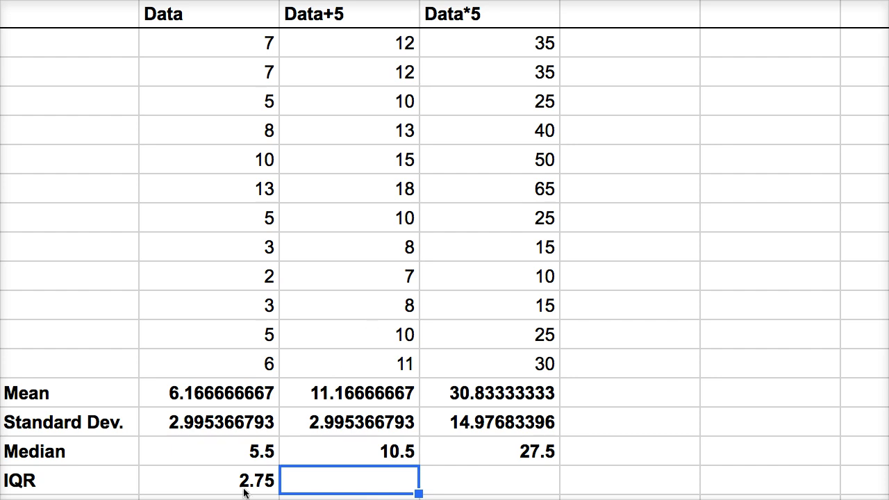
mouse_move(249, 490)
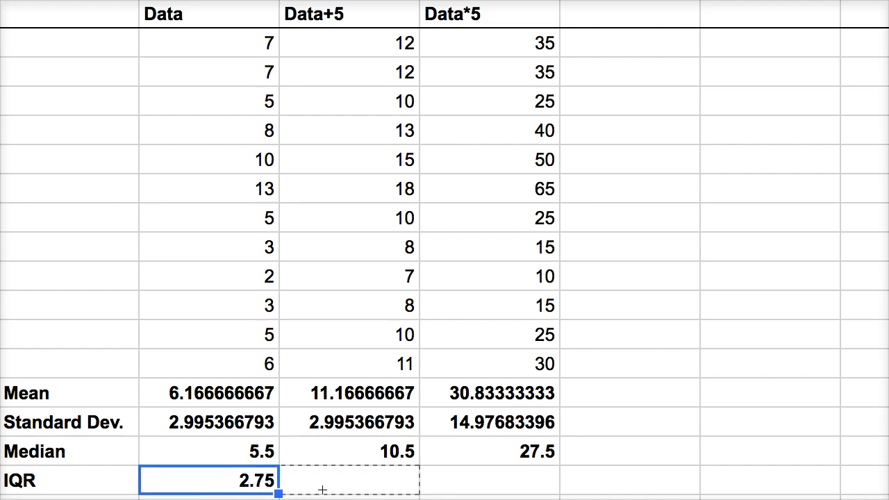
left_click_drag(277, 493, 396, 480)
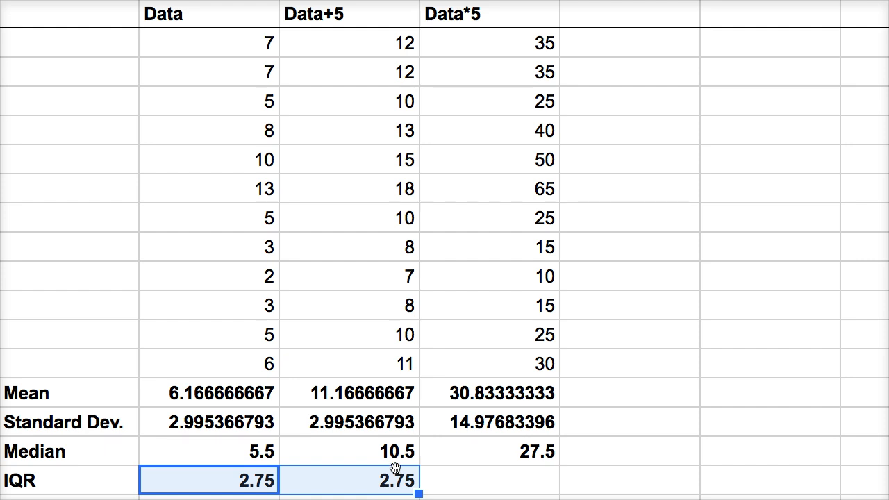
mouse_move(541, 396)
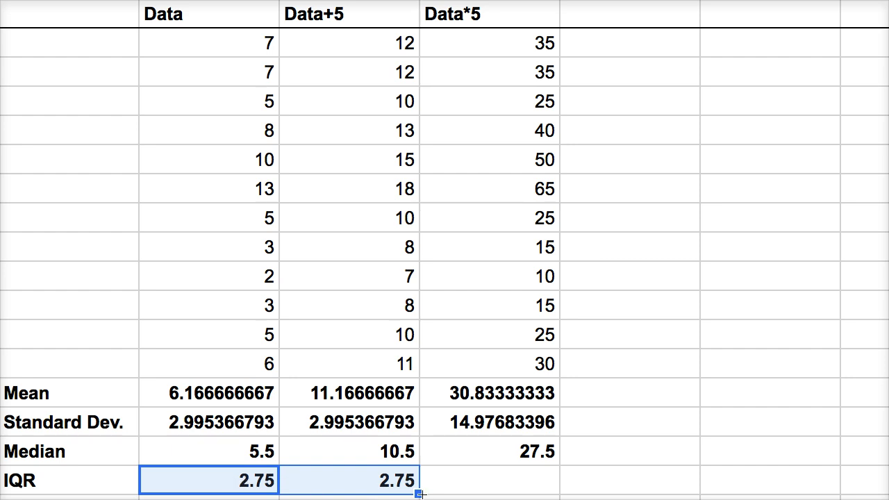
left_click_drag(418, 493, 559, 493)
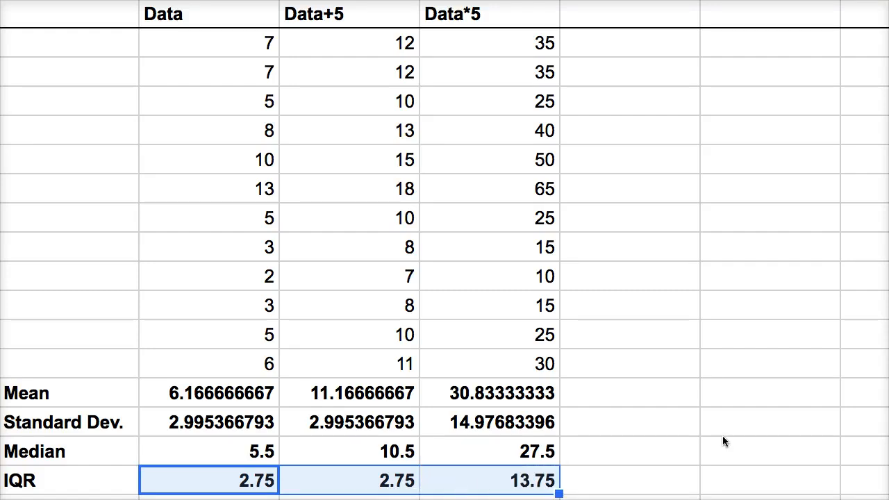
left_click(769, 421)
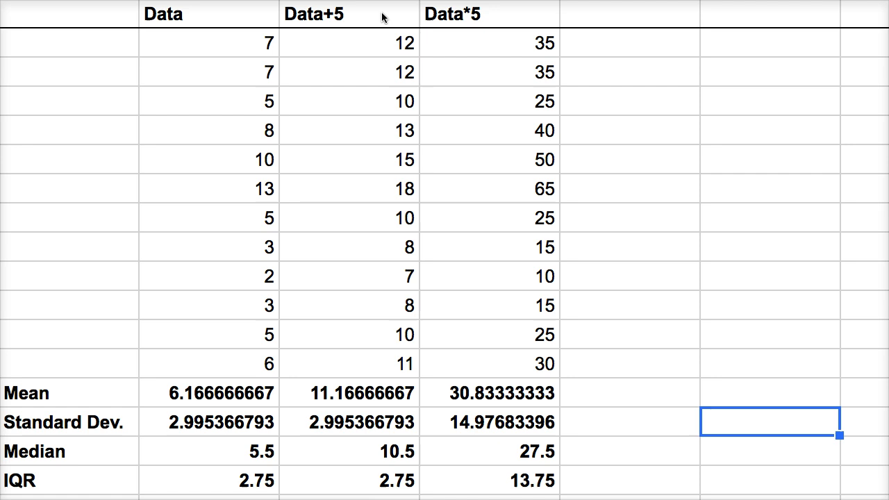
mouse_move(465, 18)
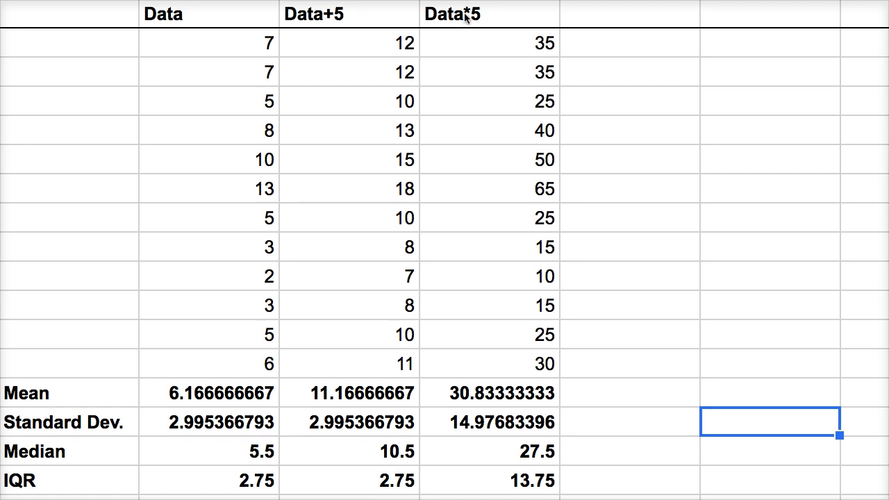
mouse_move(333, 24)
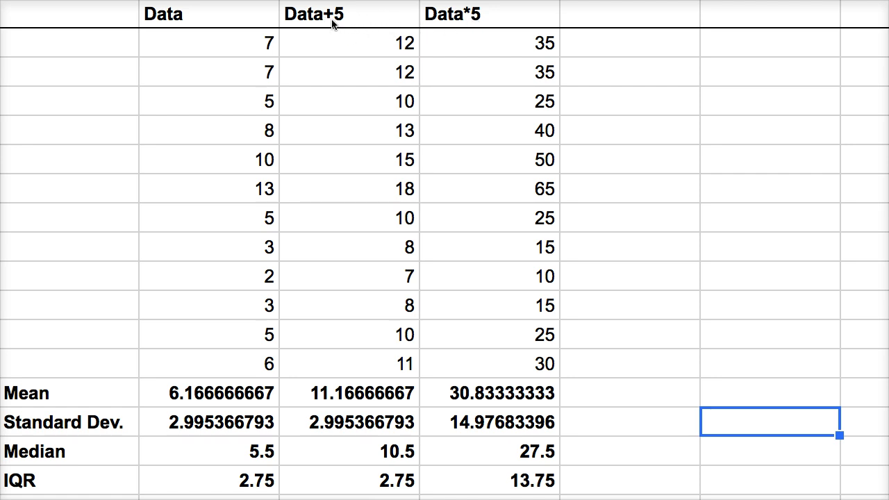
mouse_move(468, 20)
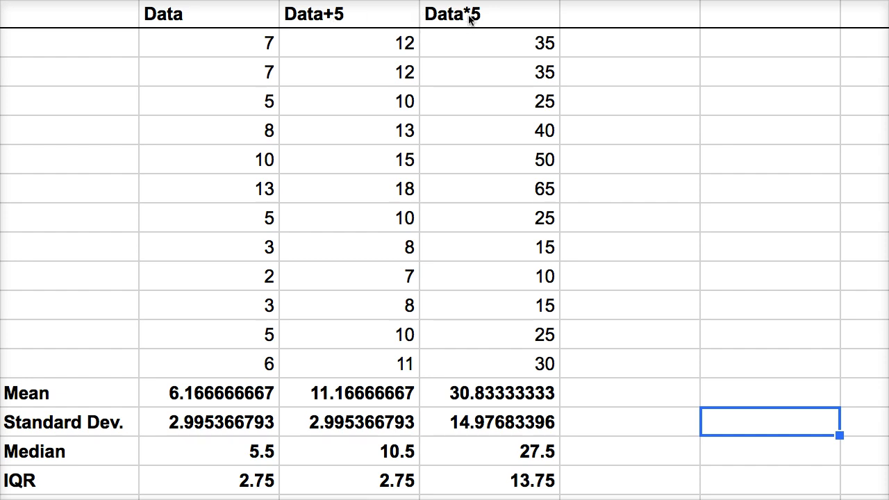
mouse_move(389, 369)
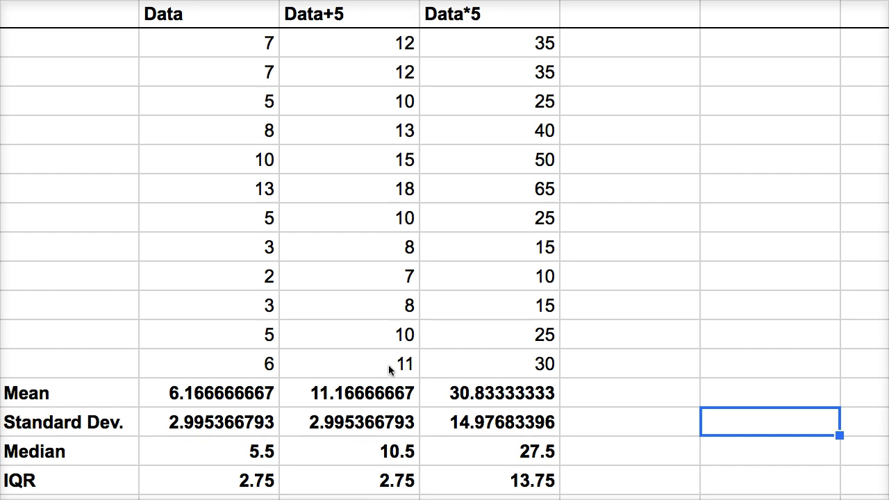
mouse_move(27, 403)
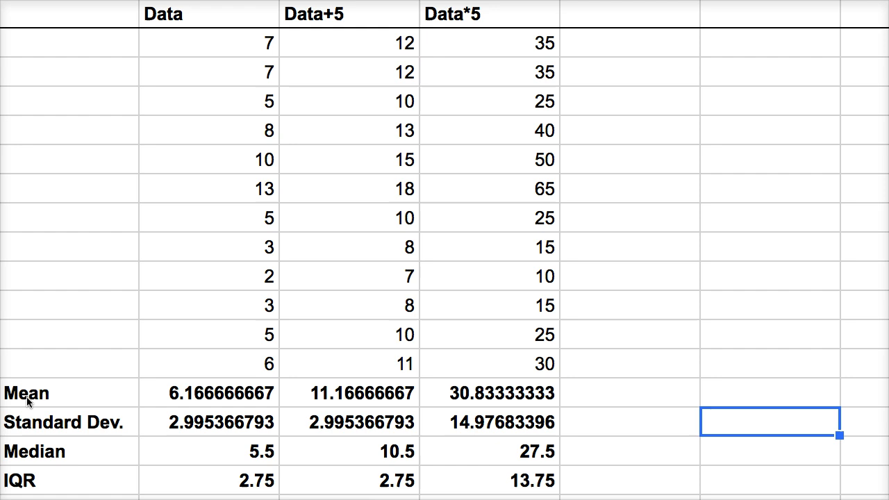
mouse_move(44, 453)
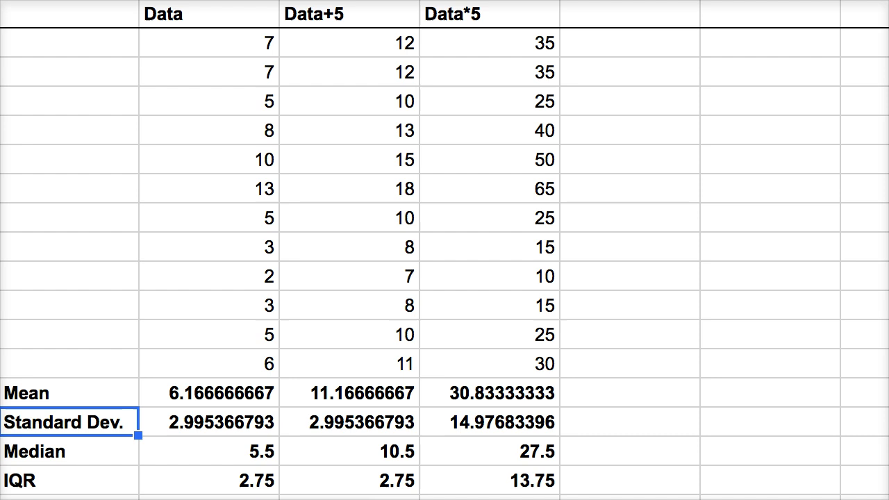
left_click(68, 480)
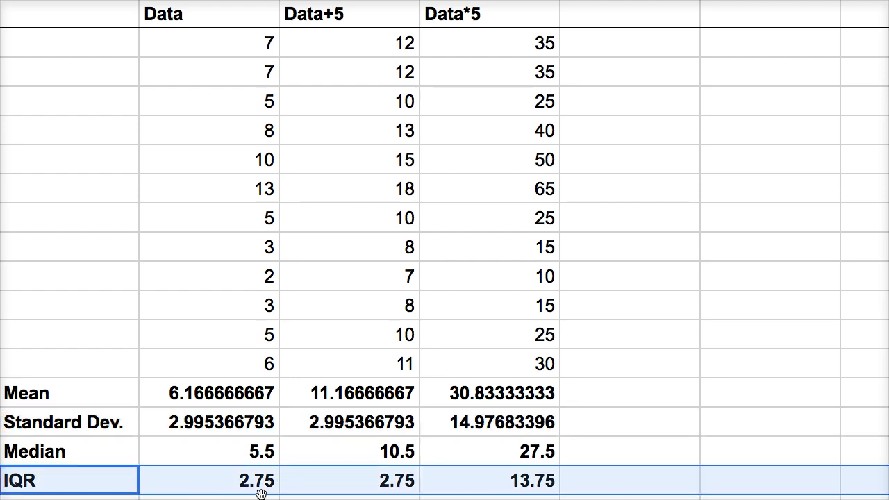
mouse_move(375, 486)
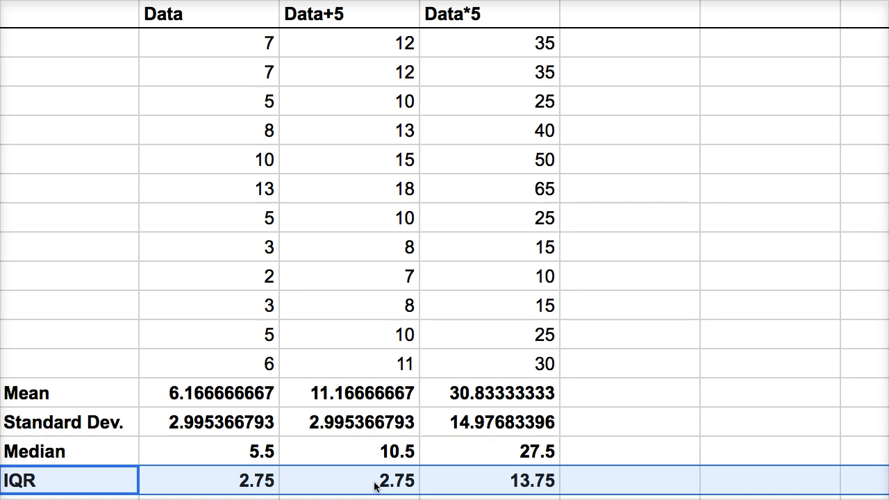
mouse_move(488, 488)
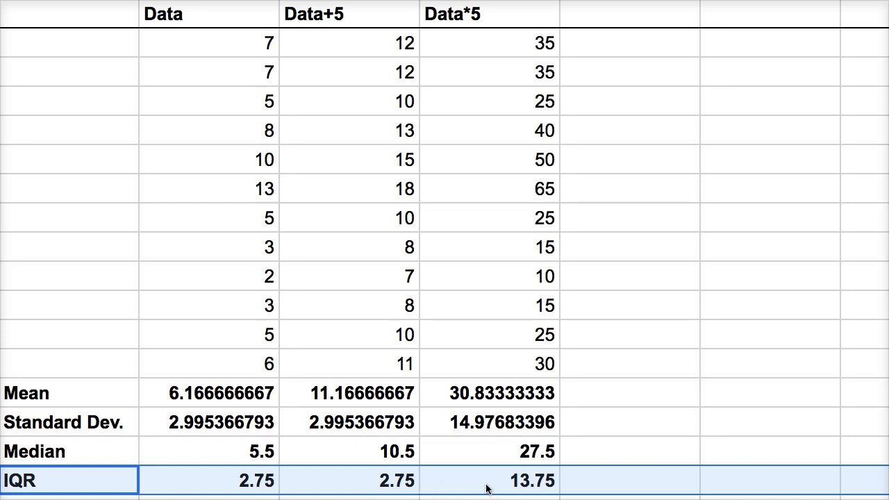